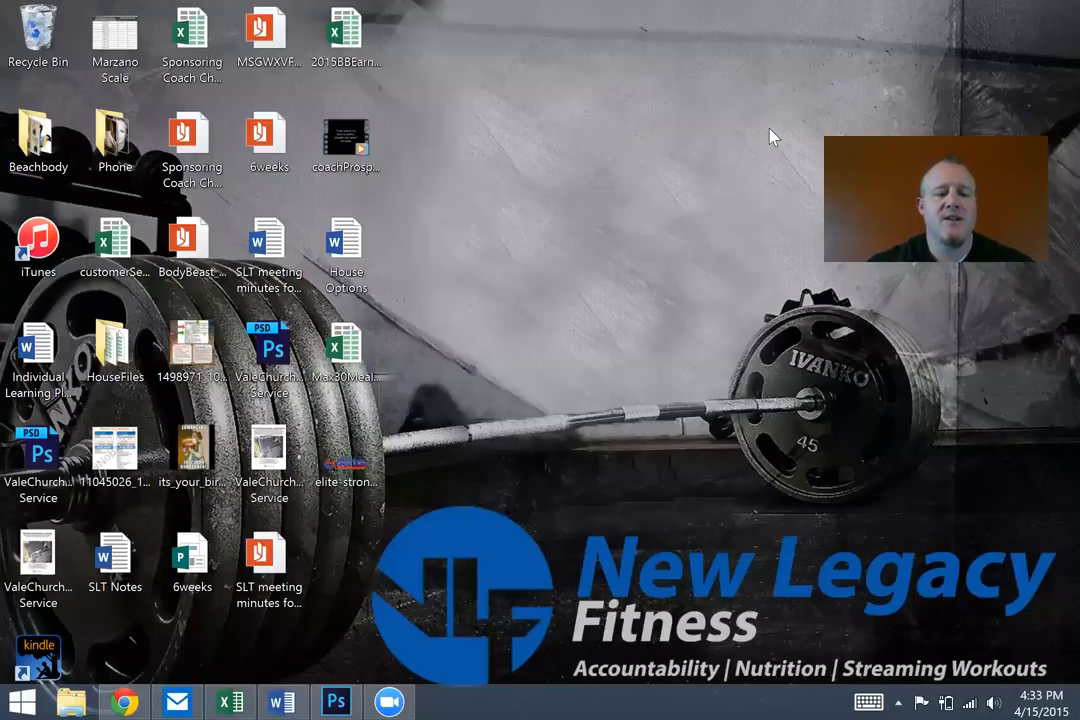
pyautogui.moveTo(136, 696)
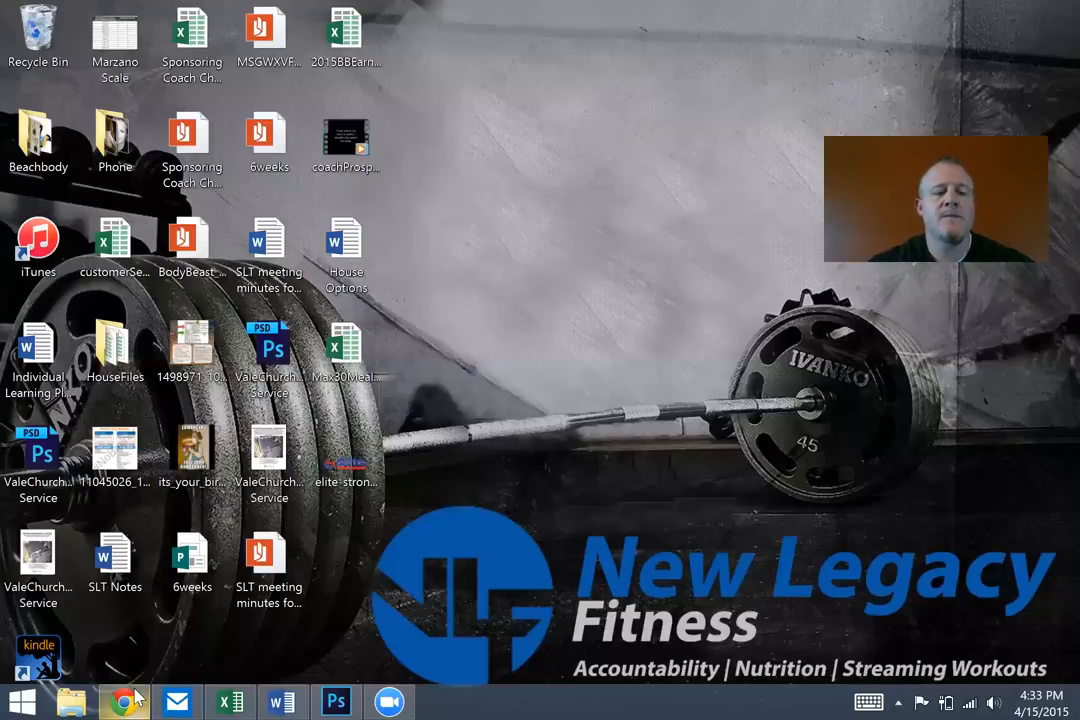
# Launch Chrome from the taskbar and bring up the Facebook sign-up page
pyautogui.click(124, 700)
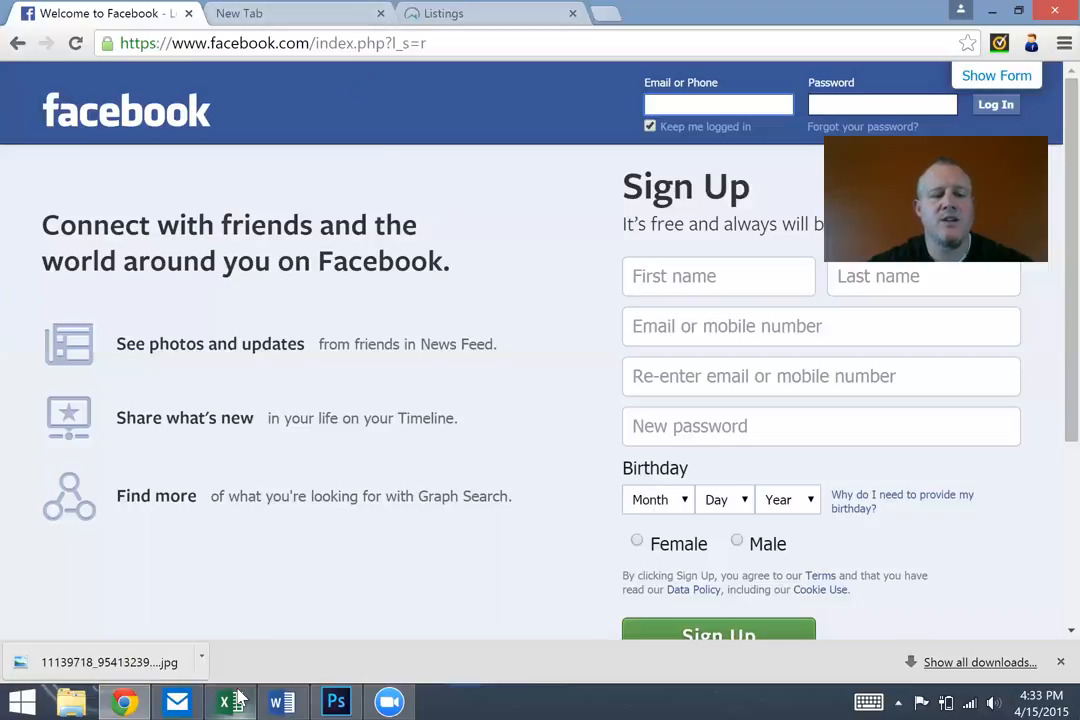
pyautogui.click(230, 700)
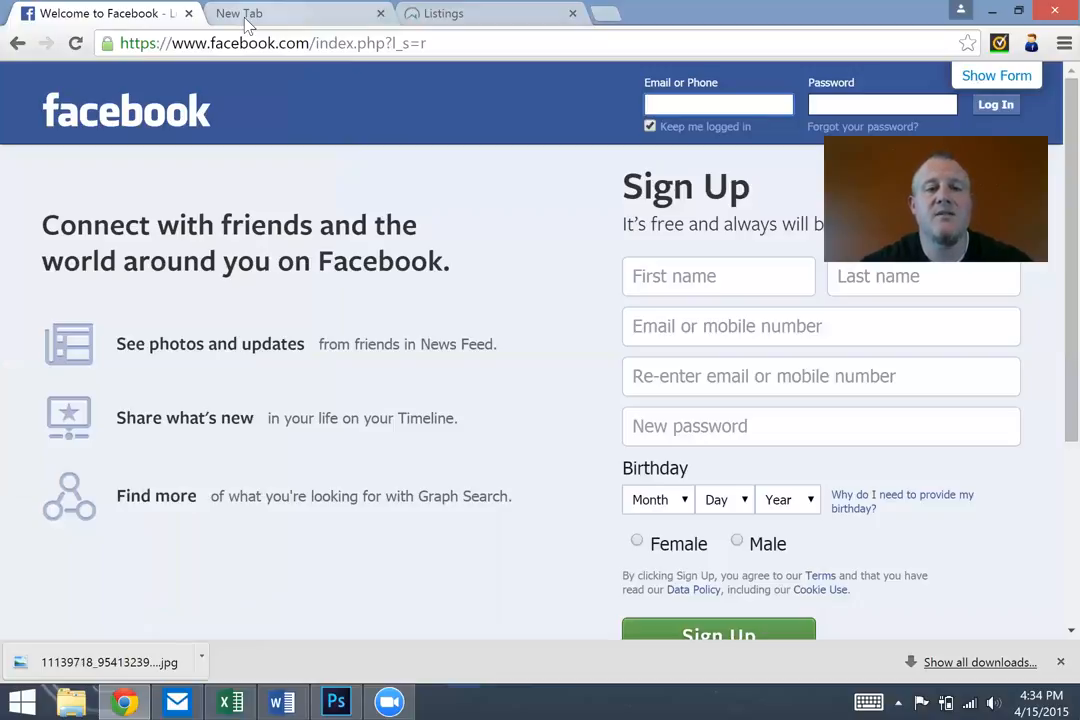
pyautogui.click(718, 104)
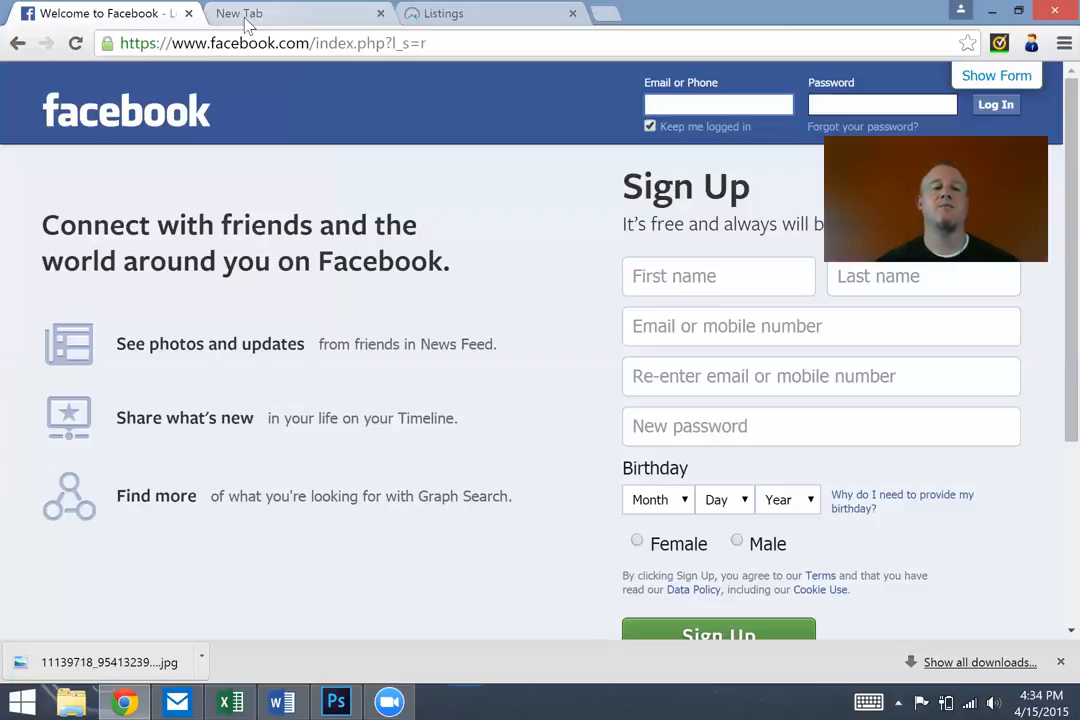
pyautogui.click(718, 104)
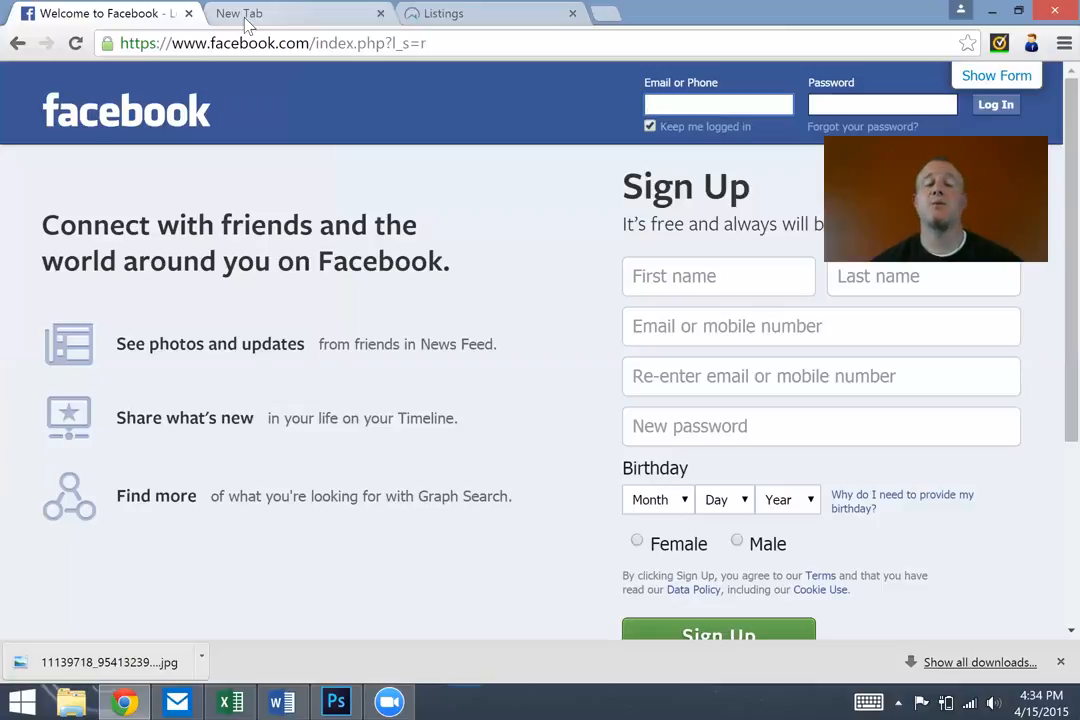
pyautogui.click(718, 104)
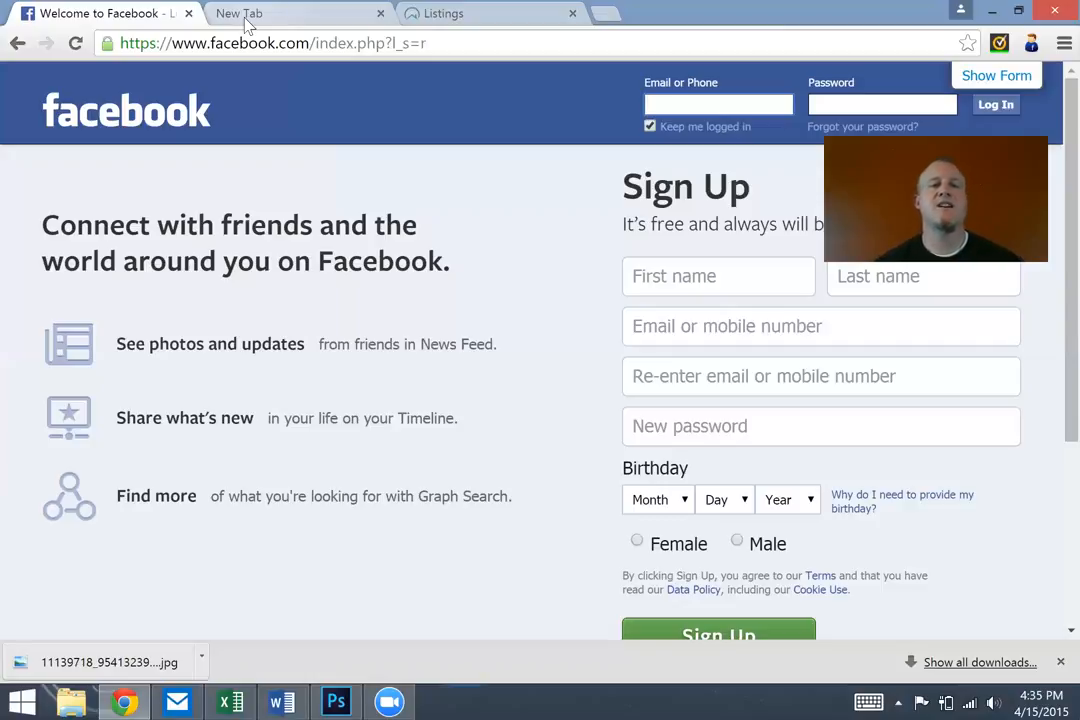
pyautogui.click(718, 104)
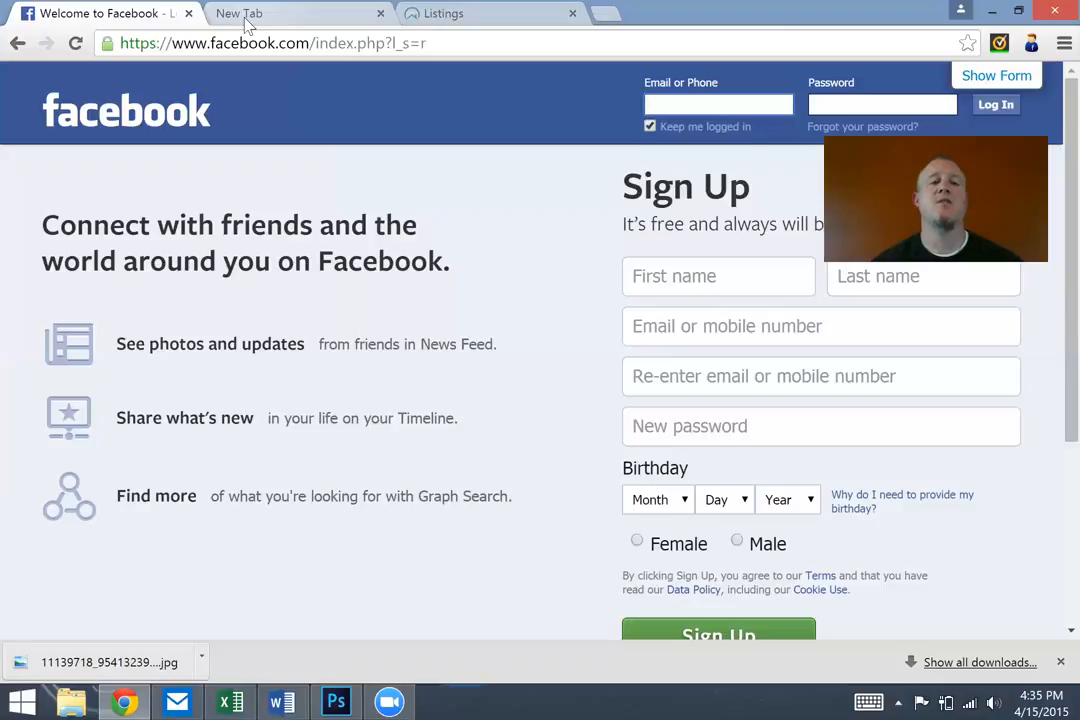
pyautogui.click(718, 104)
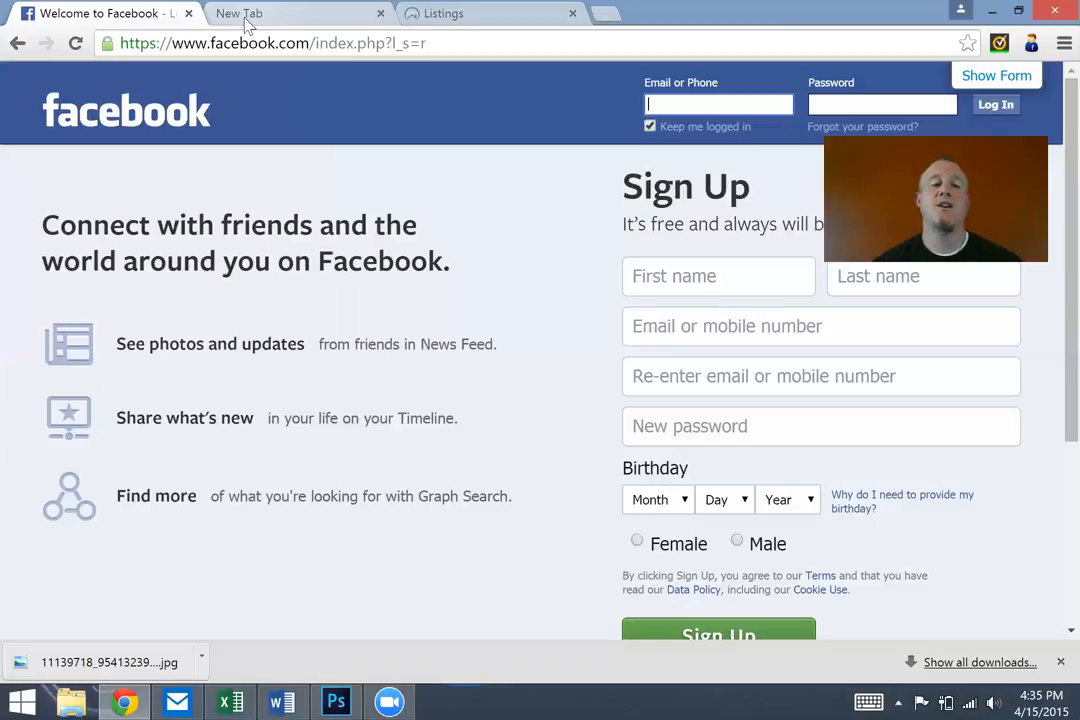
pyautogui.moveTo(360, 440)
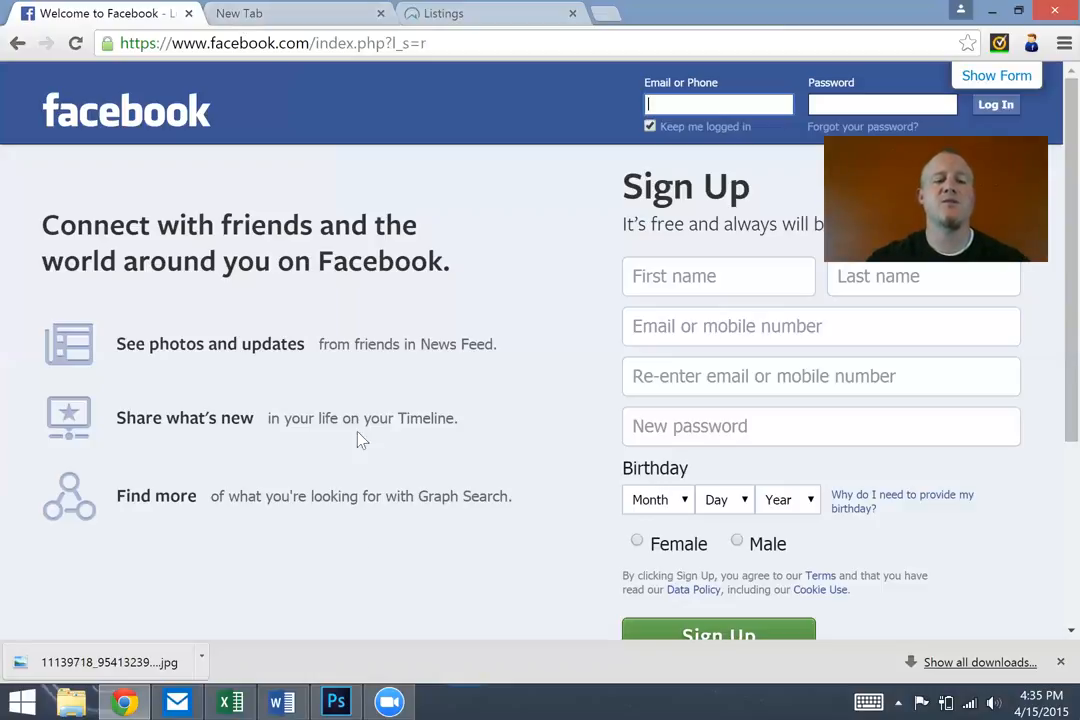
# Bring up the AD Training Cycle Earnings workbook and maximize its window
pyautogui.click(232, 700)
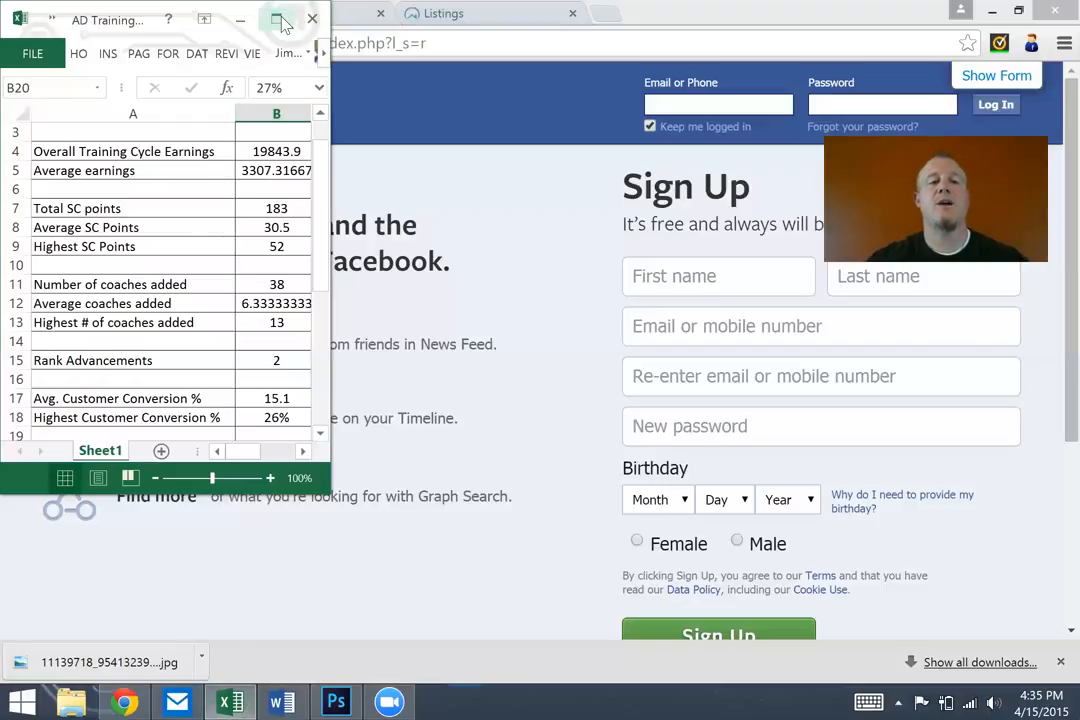
pyautogui.moveTo(284, 20)
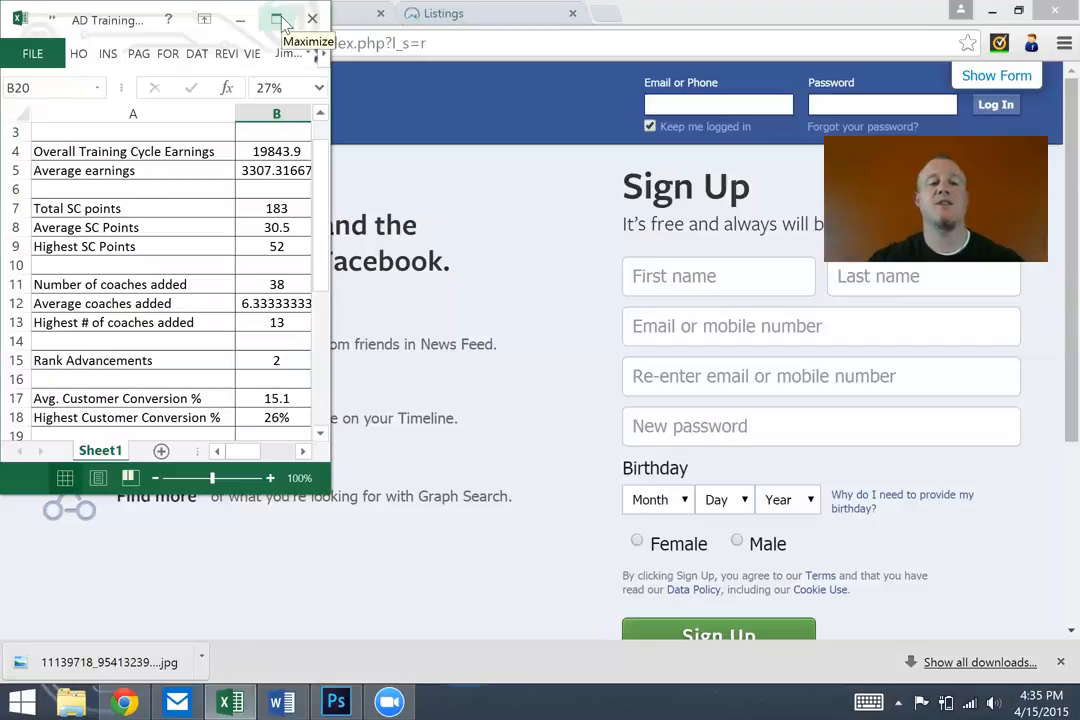
pyautogui.click(284, 18)
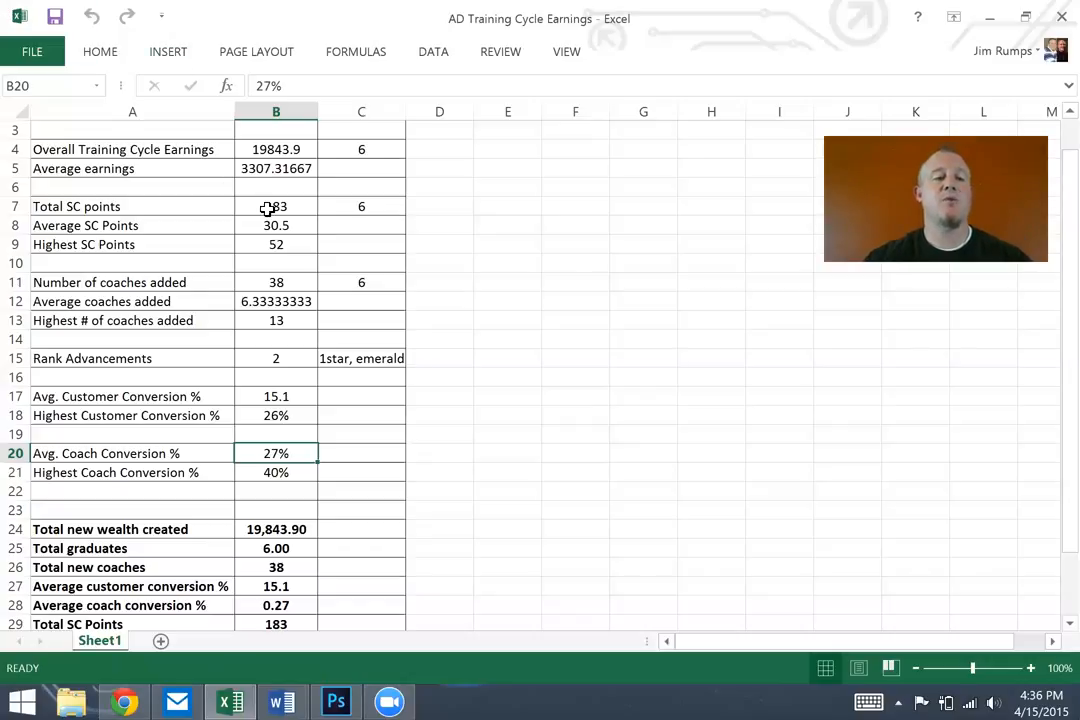
pyautogui.moveTo(310, 212)
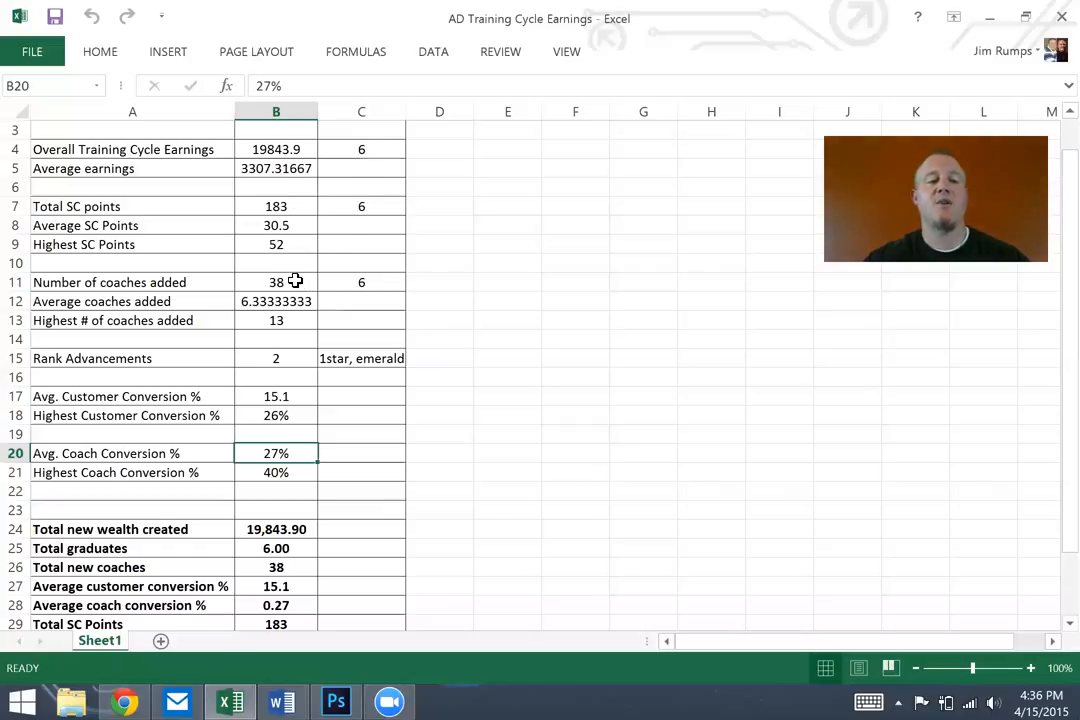
pyautogui.moveTo(276, 320)
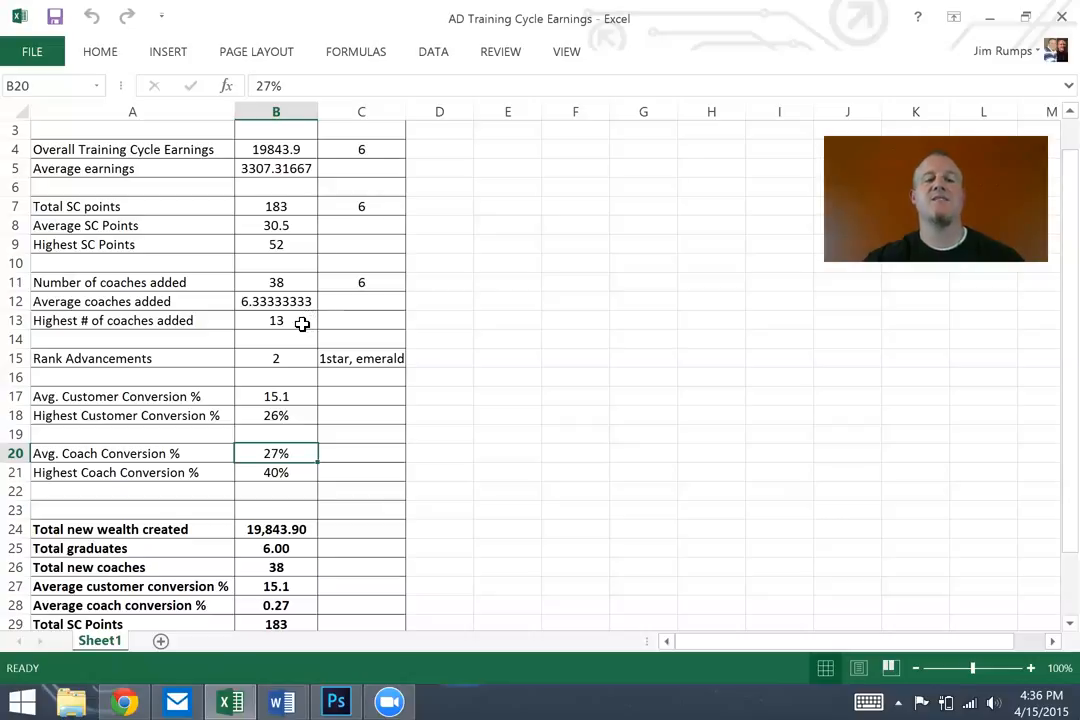
pyautogui.moveTo(304, 436)
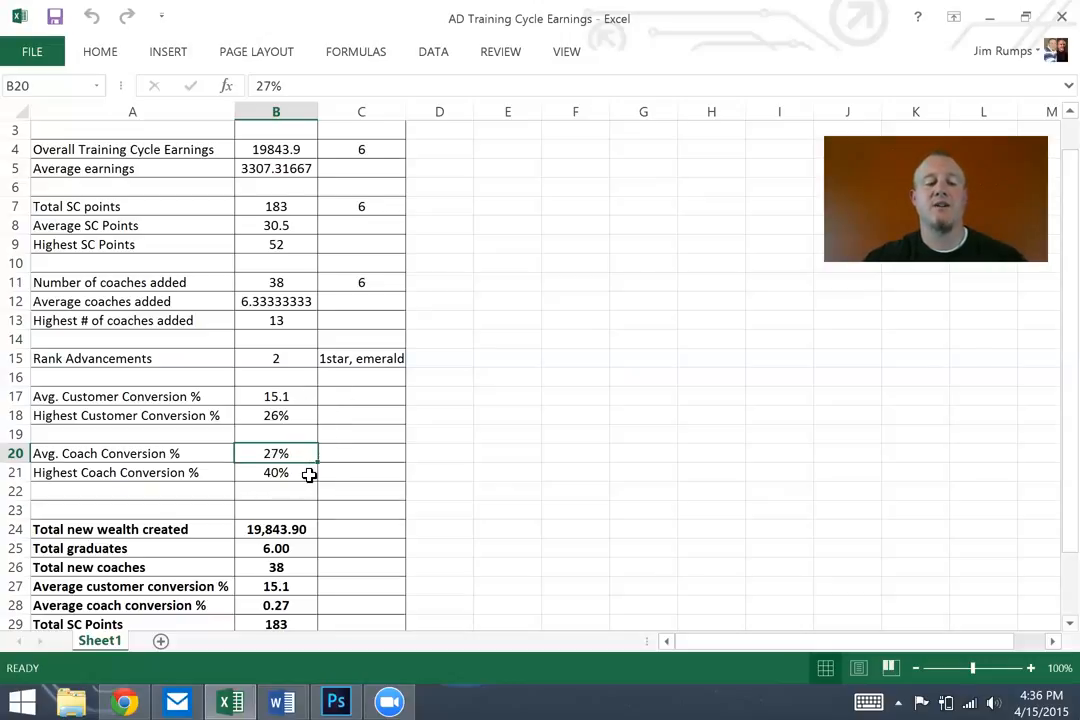
pyautogui.moveTo(308, 480)
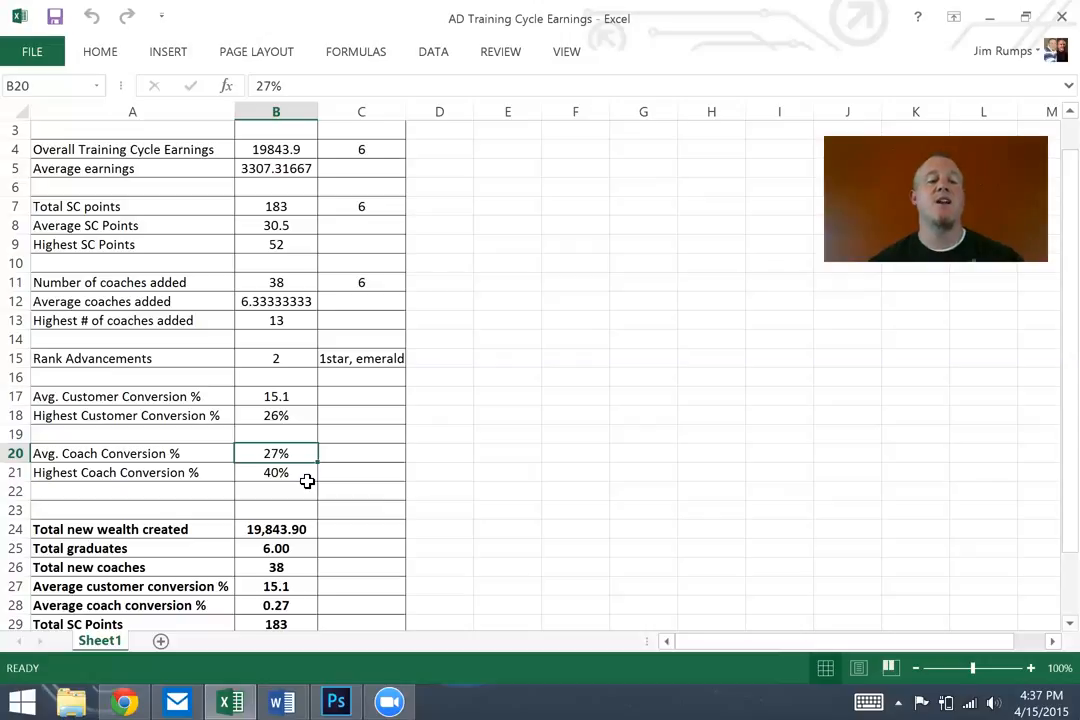
pyautogui.moveTo(302, 406)
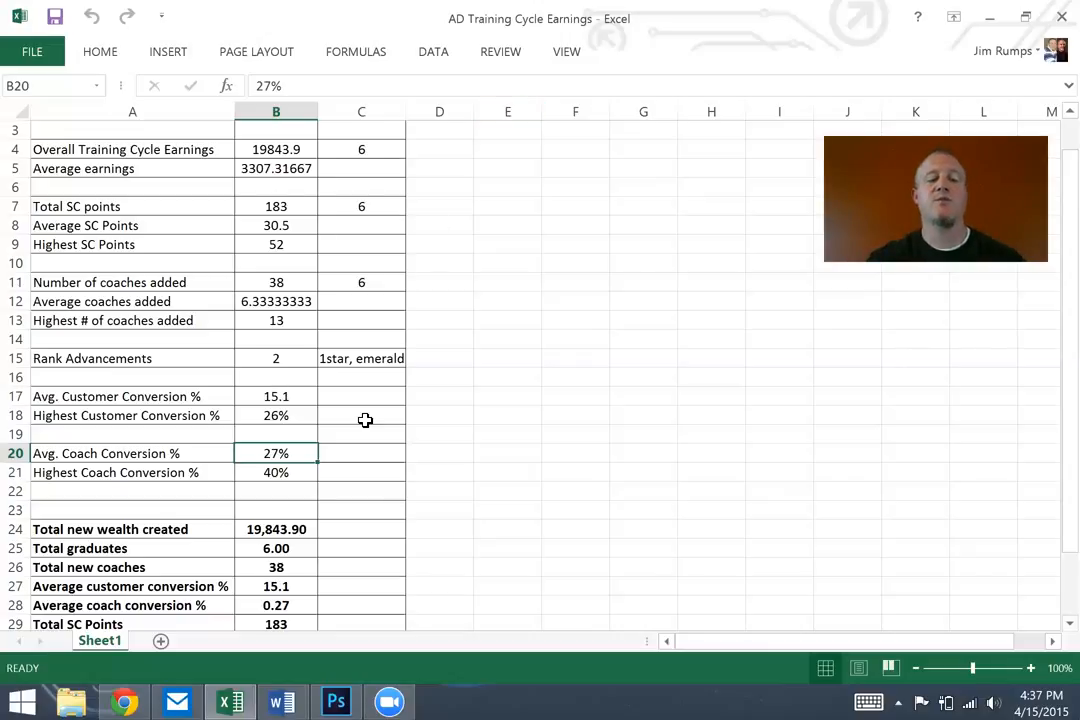
pyautogui.moveTo(292, 536)
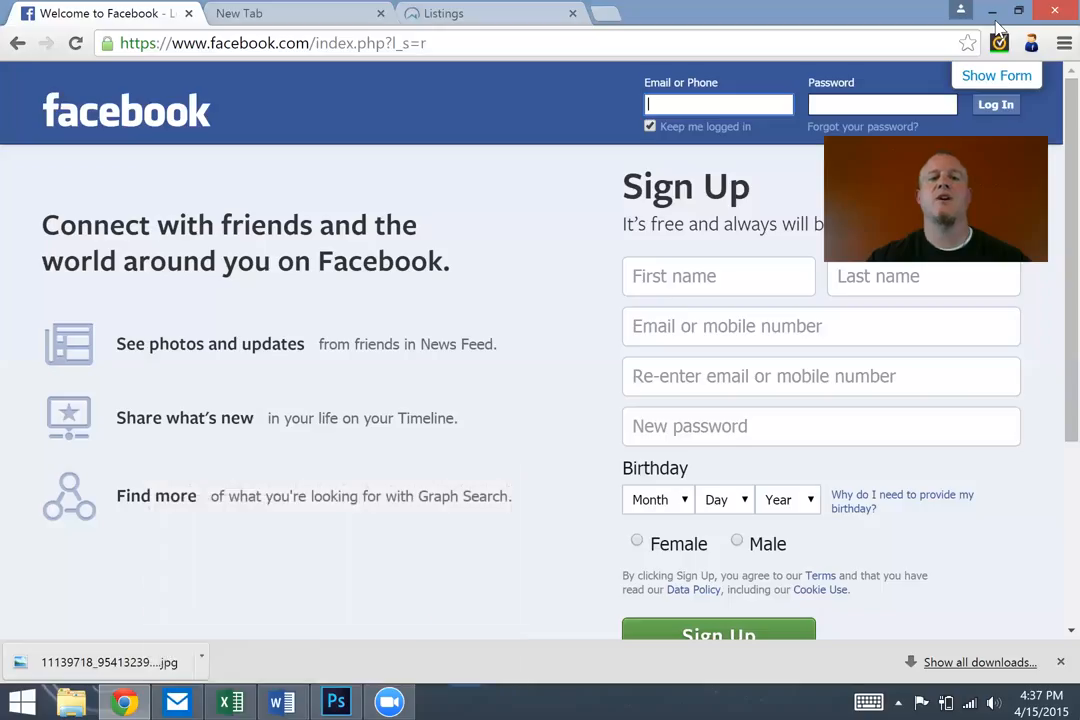
pyautogui.click(270, 44)
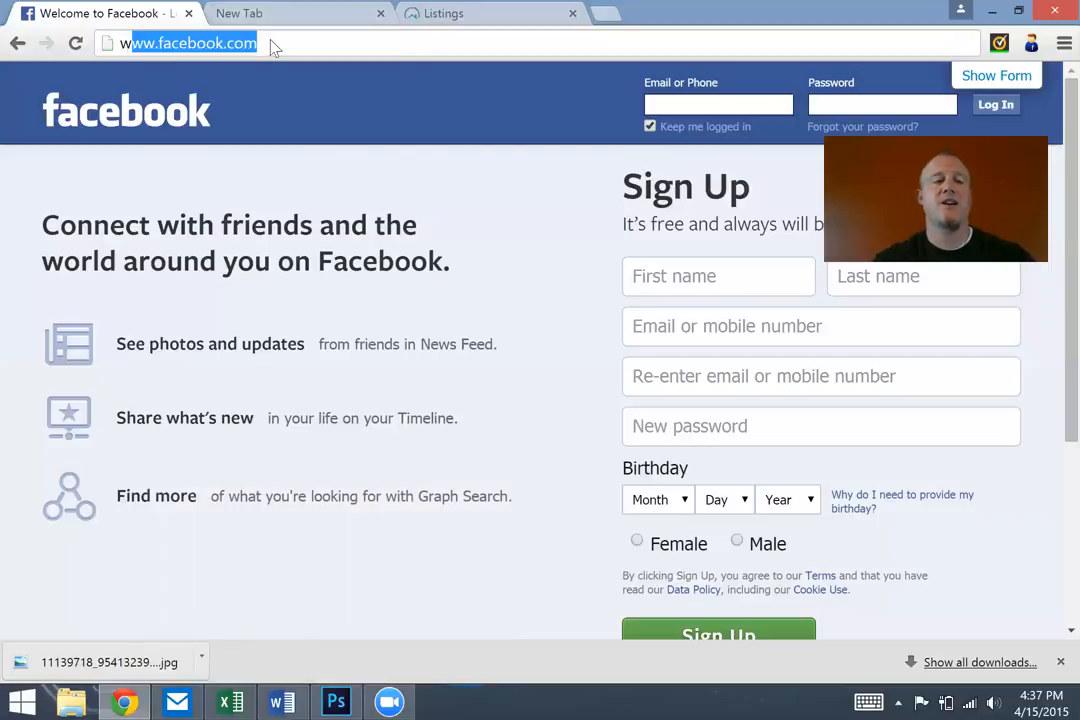
pyautogui.write('www.beachbodycoach.com')
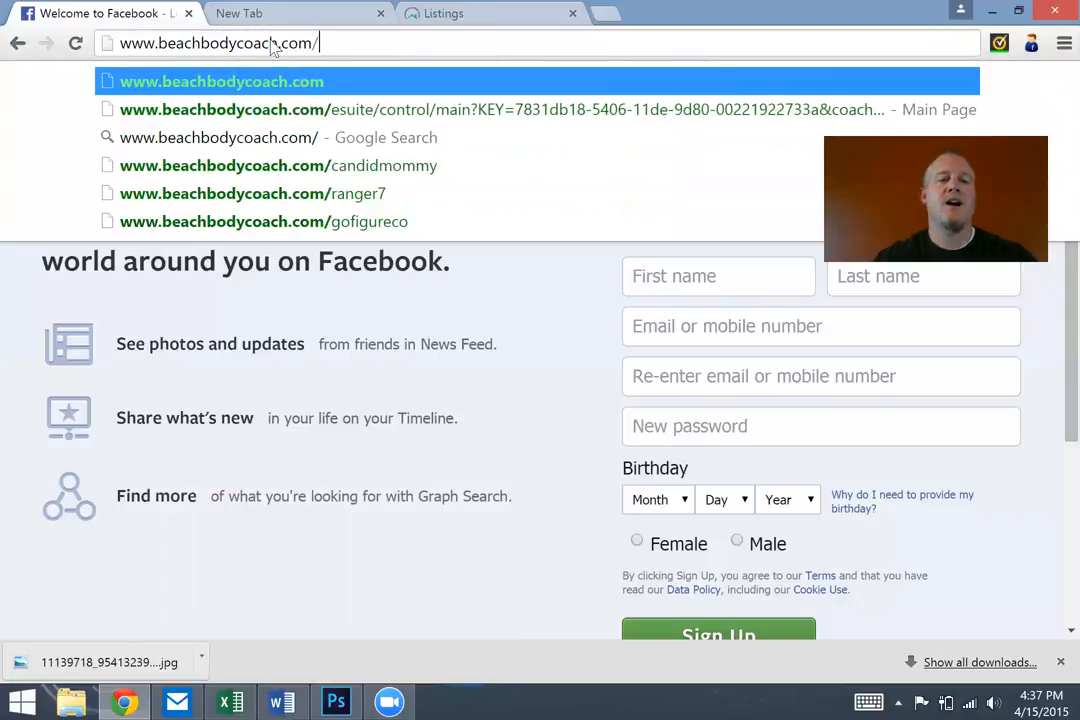
pyautogui.write('startthechange')
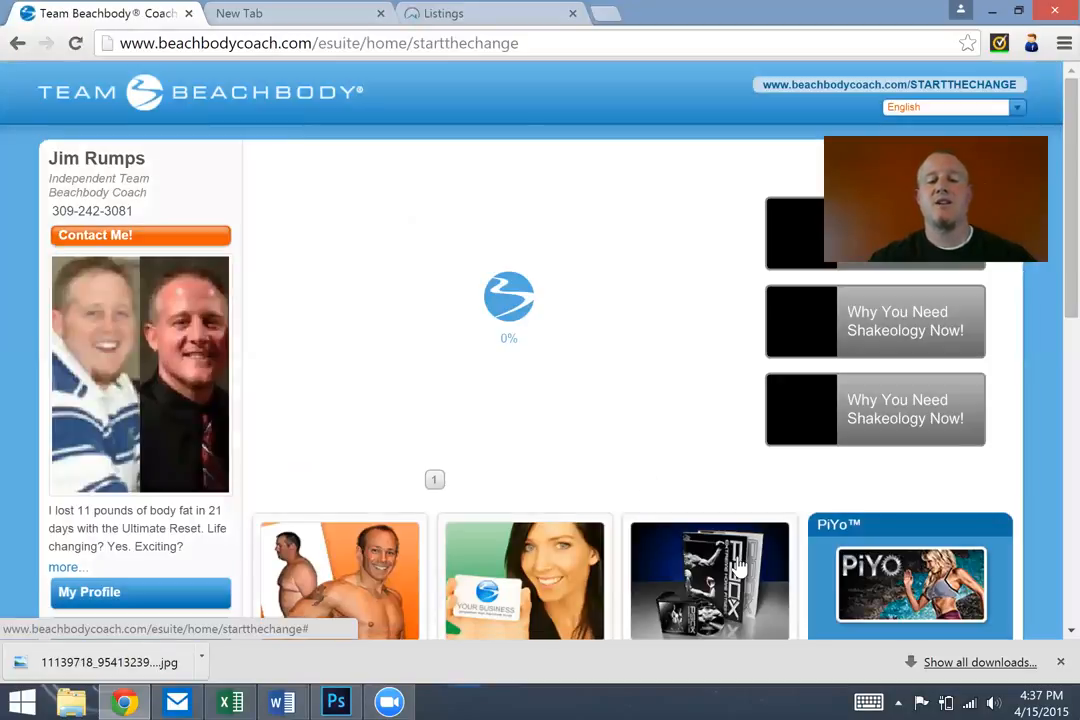
pyautogui.scroll(-3)
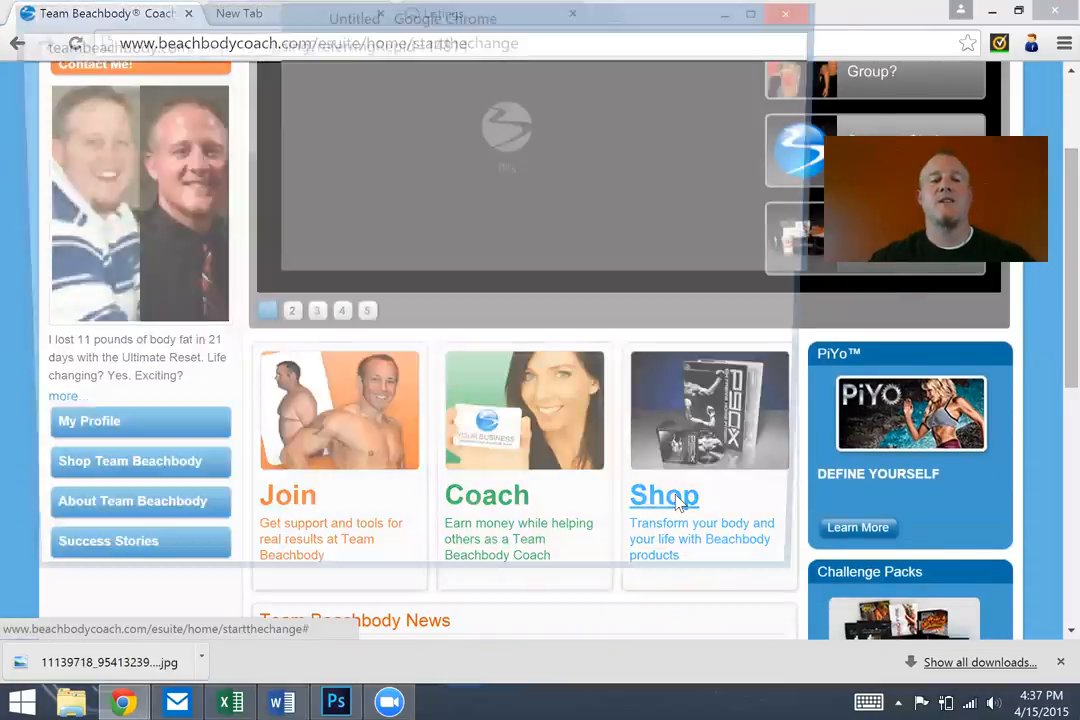
pyautogui.click(664, 496)
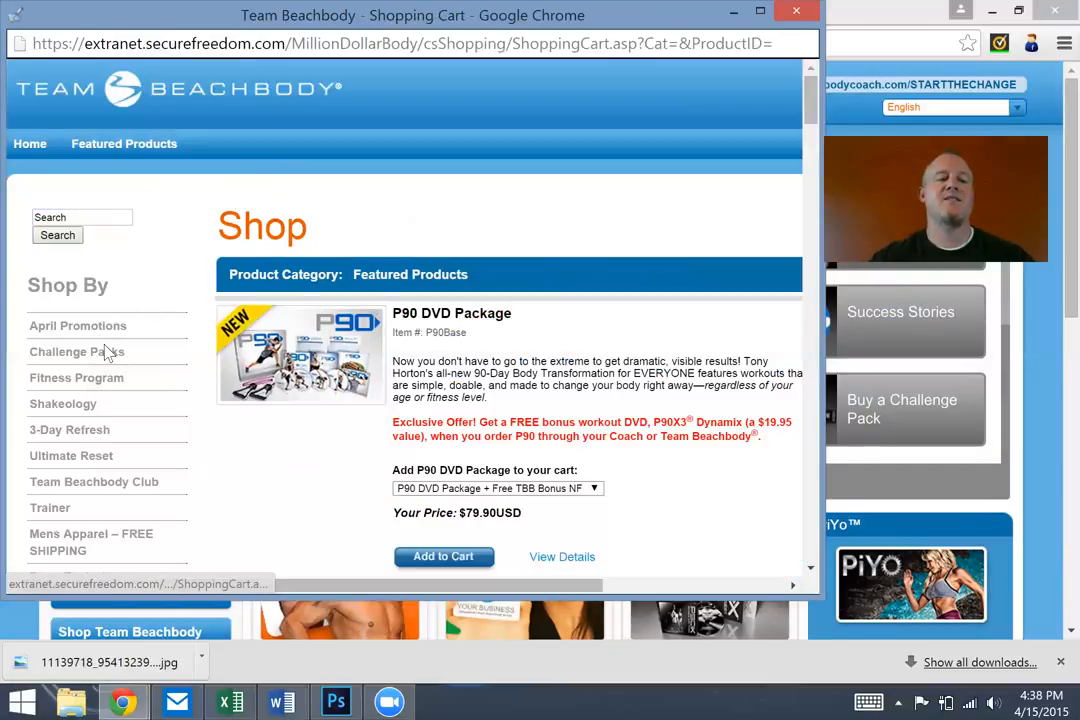
pyautogui.click(76, 352)
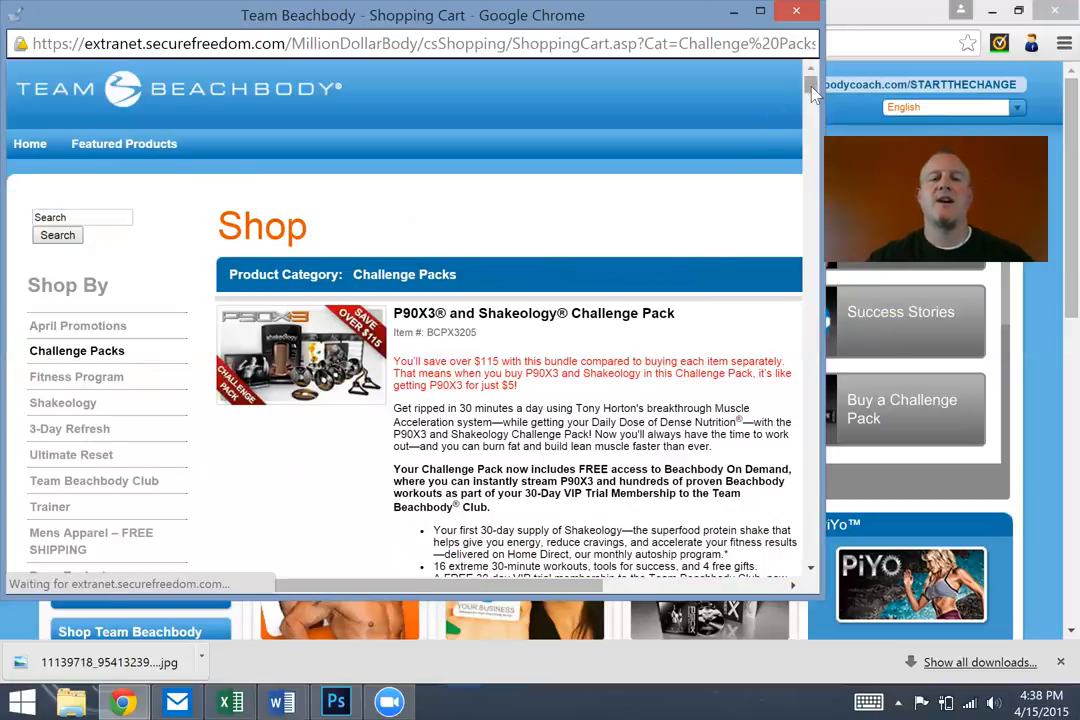
pyautogui.scroll(-3)
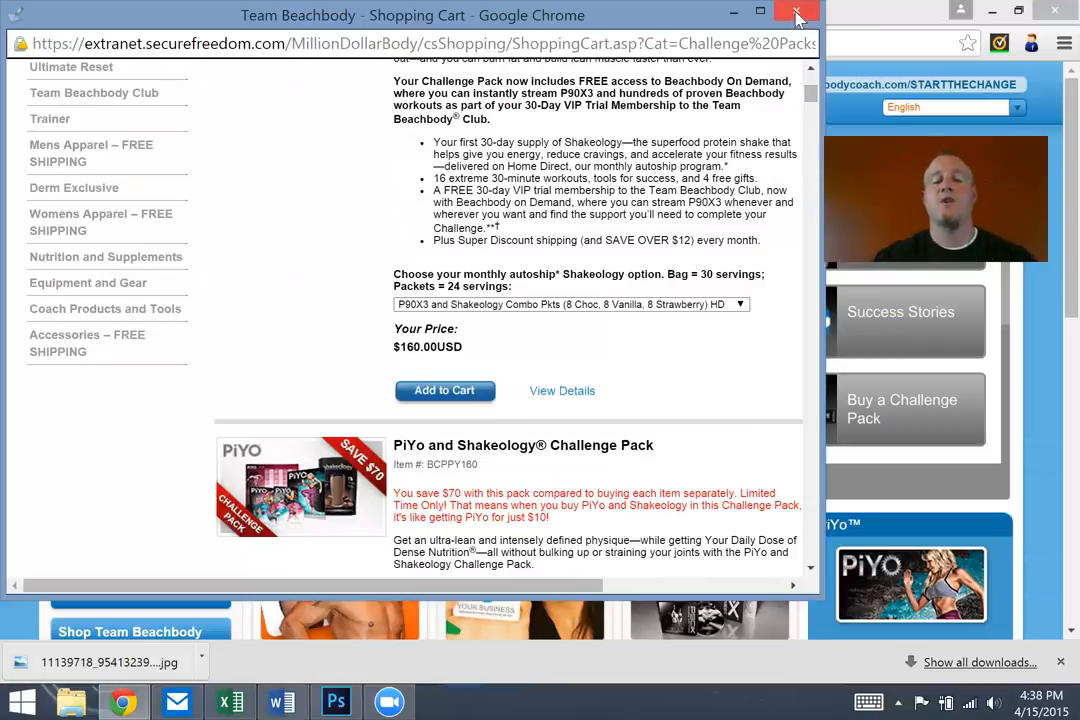
pyautogui.click(796, 16)
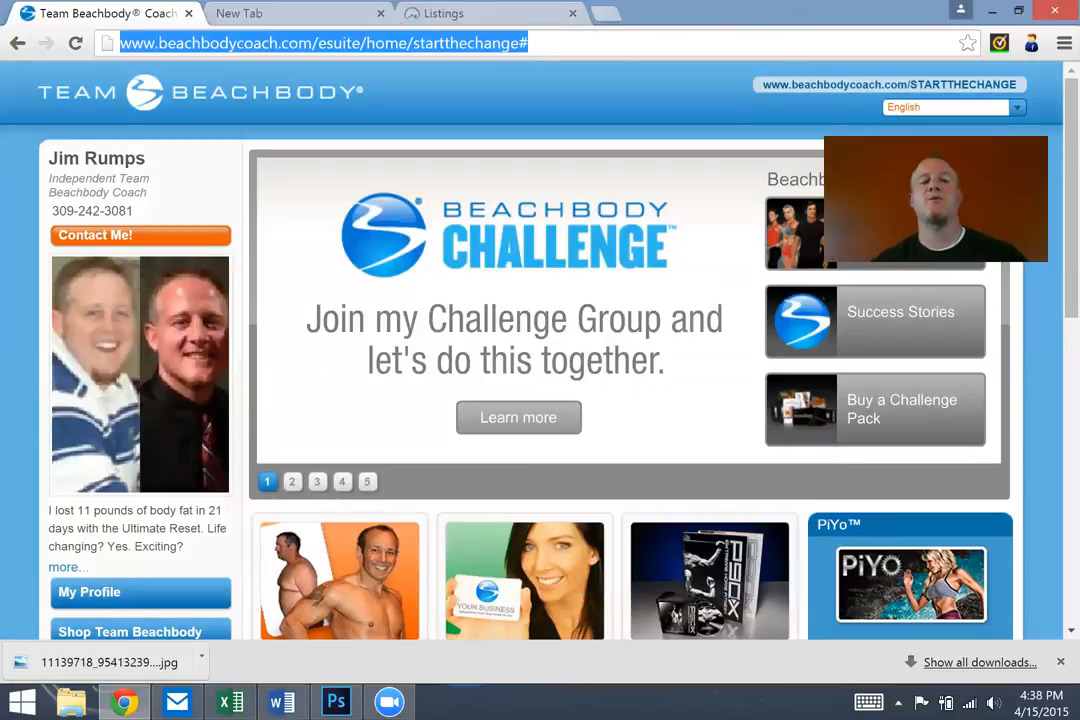
# Try beachbody.com/start addresses, recover from the 404 and load teambeachbody.com
pyautogui.write('bodybuilding.com')
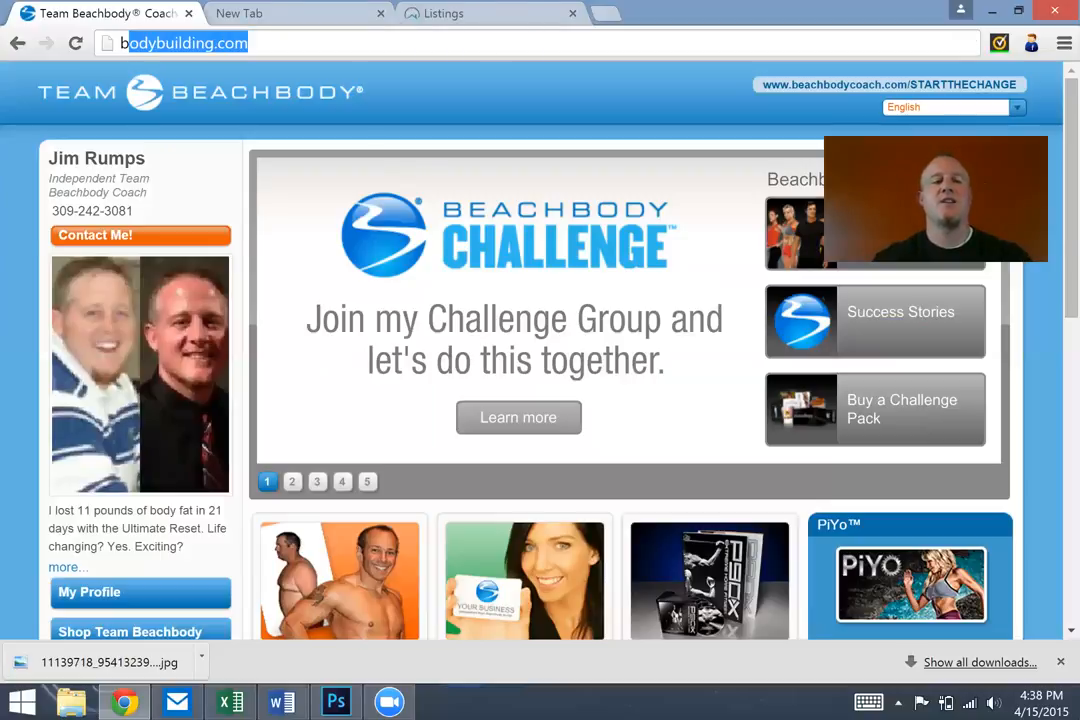
pyautogui.write('beachbody.com')
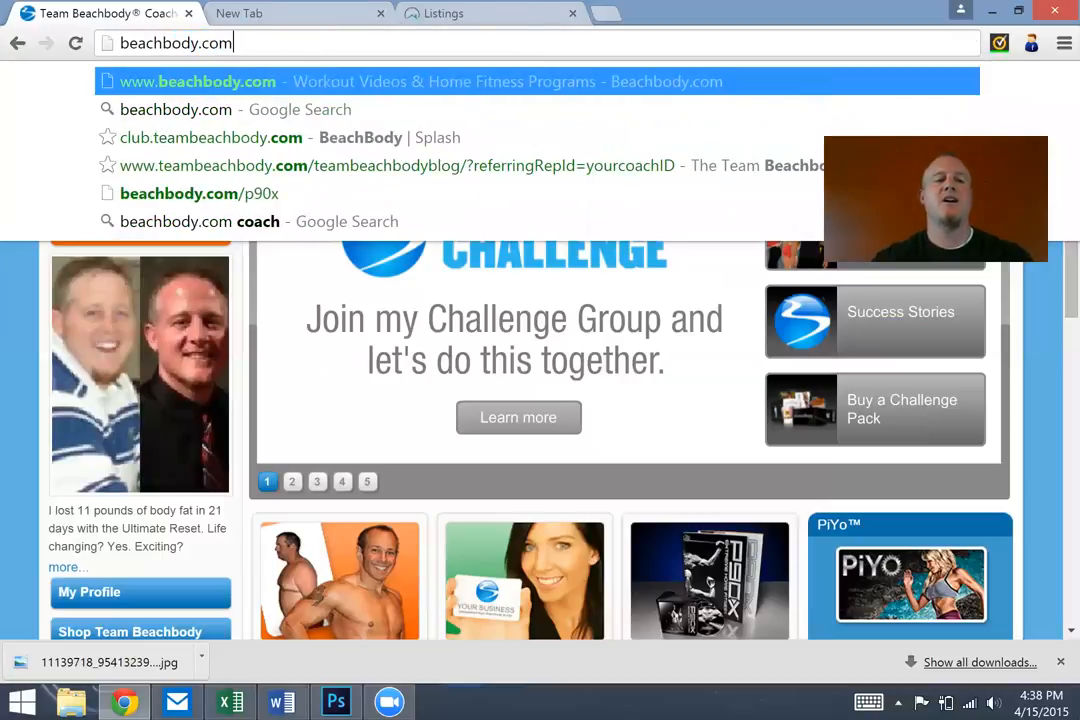
pyautogui.write('/startthechange')
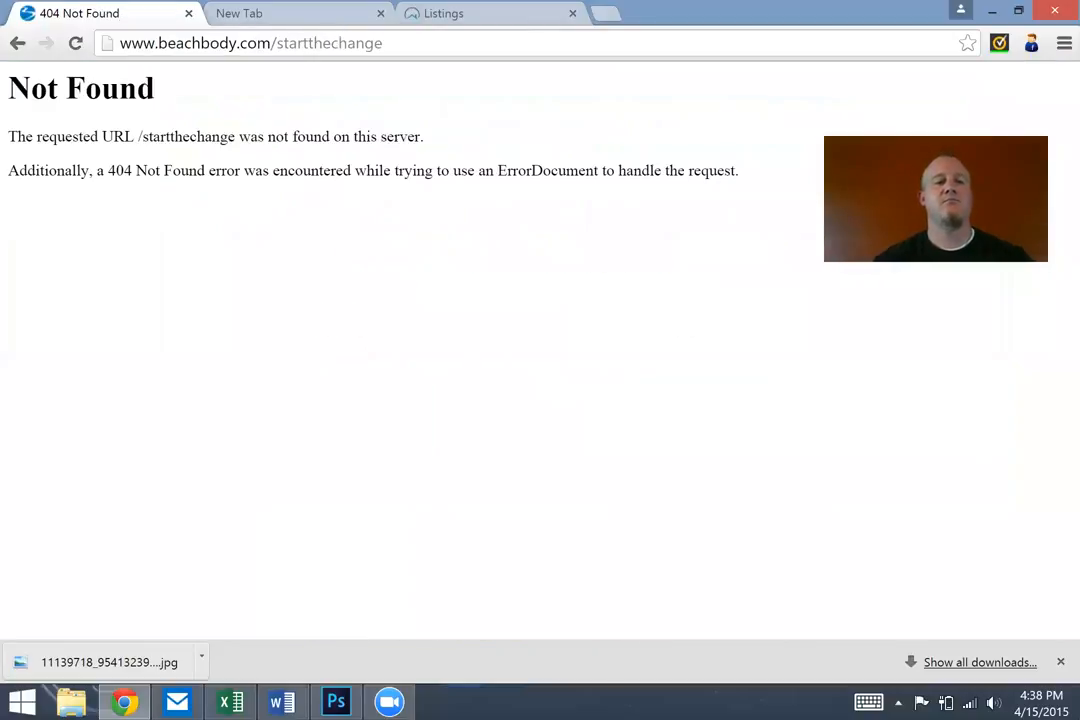
pyautogui.click(250, 44)
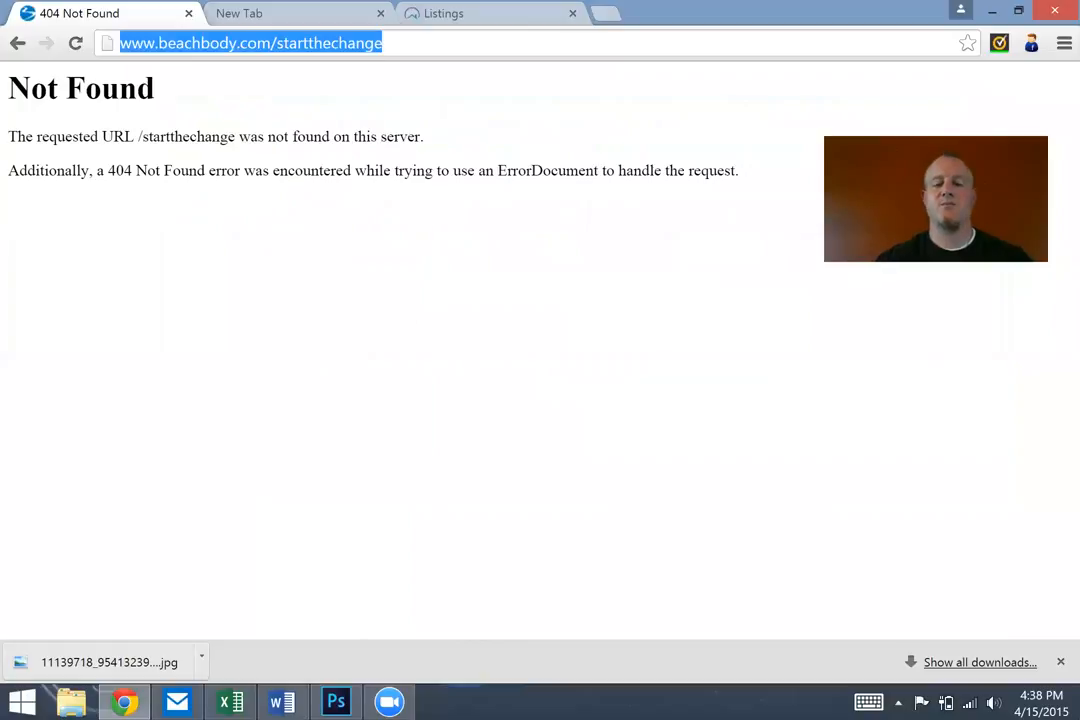
pyautogui.write('www.beachbody.com/startt')
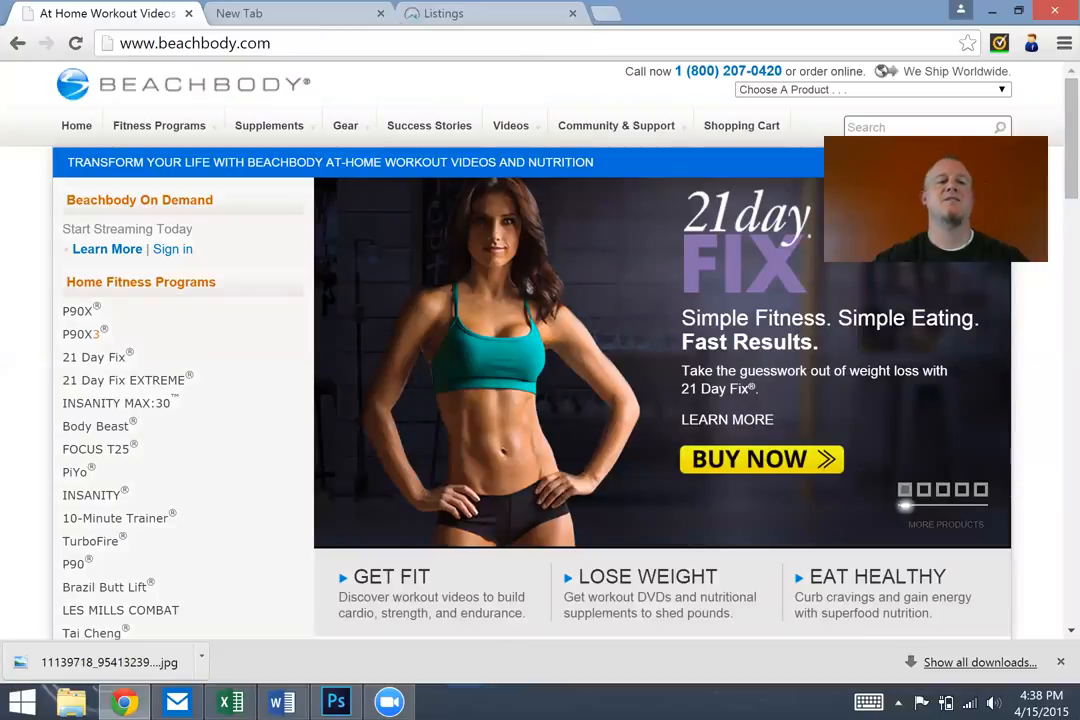
pyautogui.click(196, 44)
pyautogui.write('team')
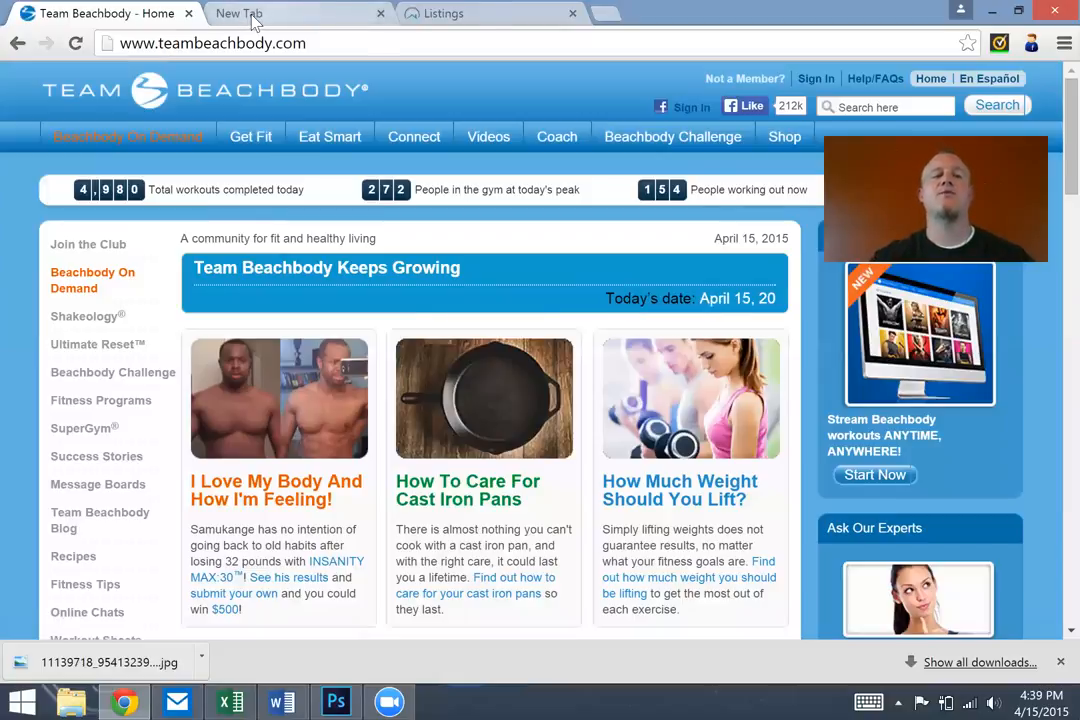
pyautogui.write('ww.')
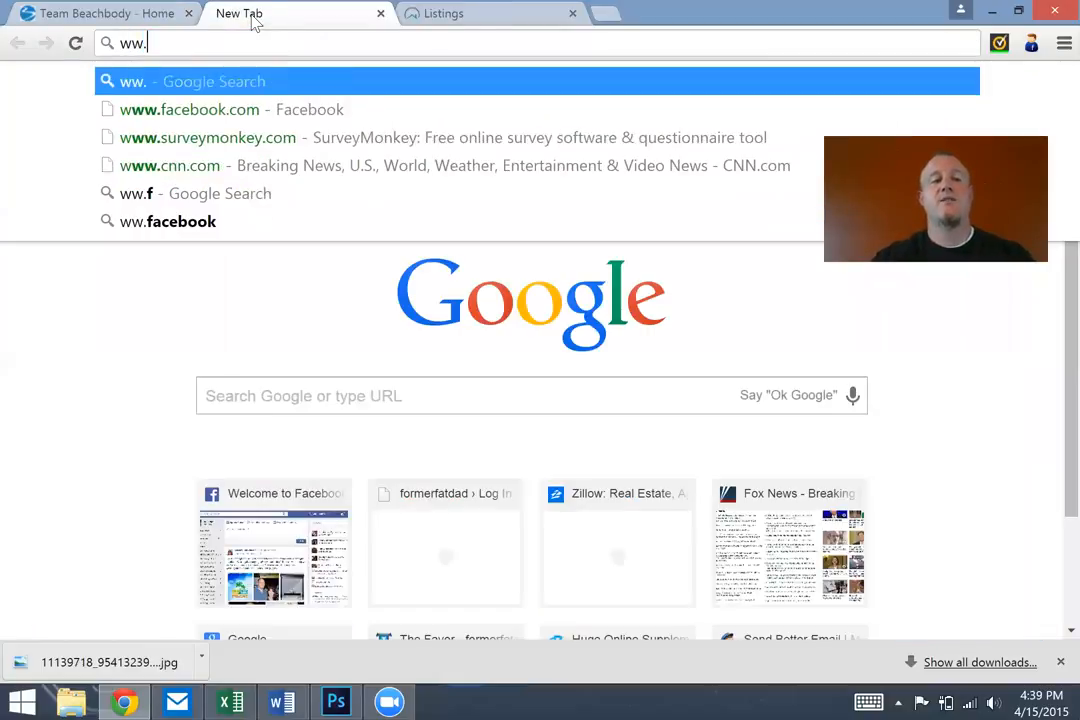
pyautogui.write('www.youtube.com')
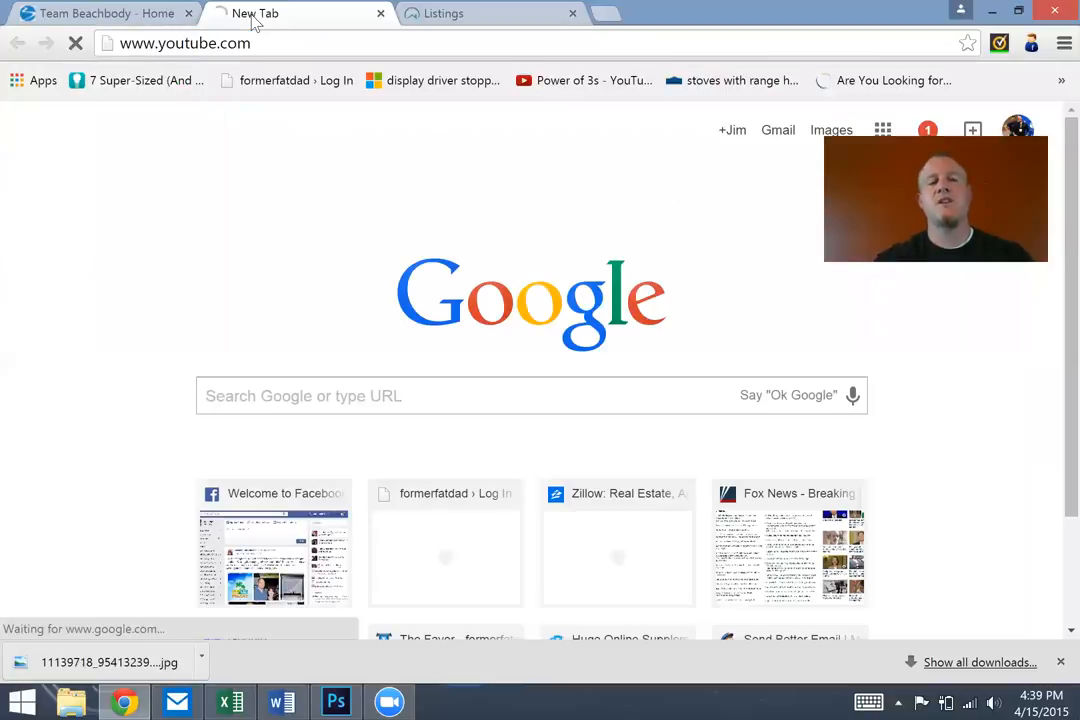
pyautogui.press('Return')
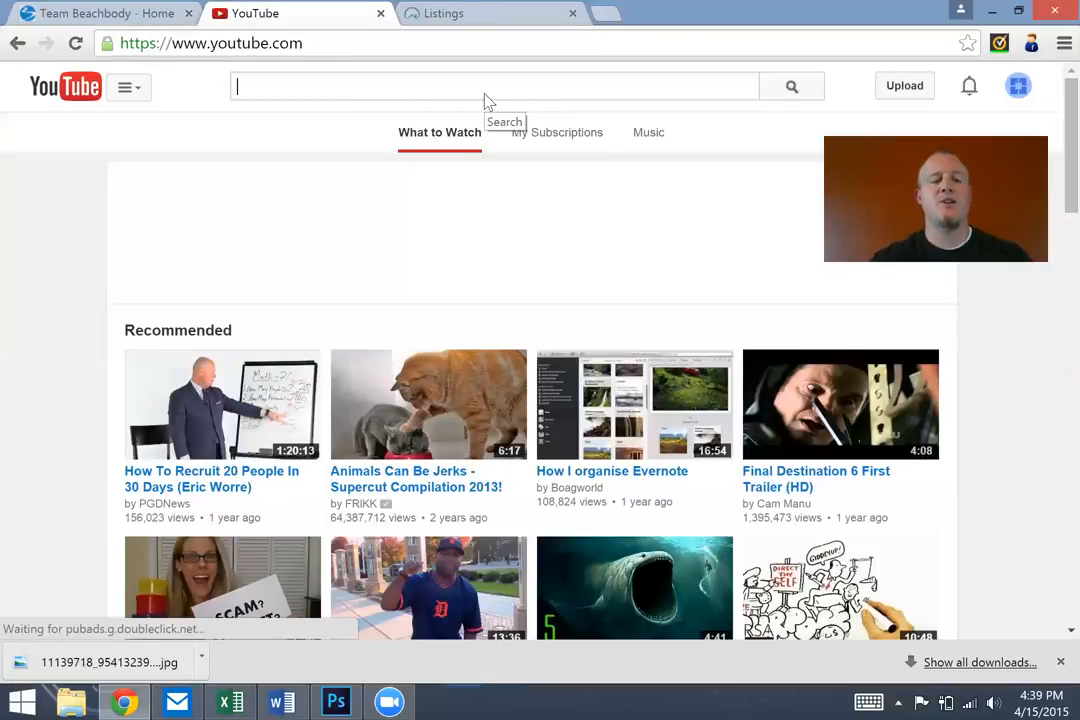
pyautogui.write('21 day fix')
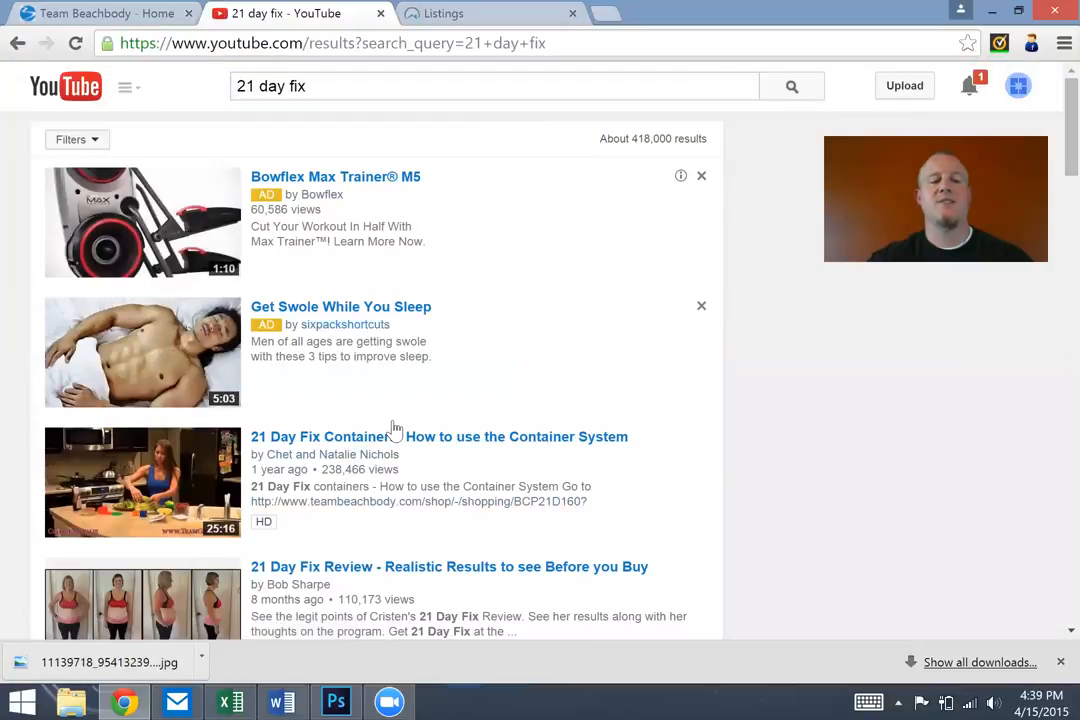
pyautogui.moveTo(388, 608)
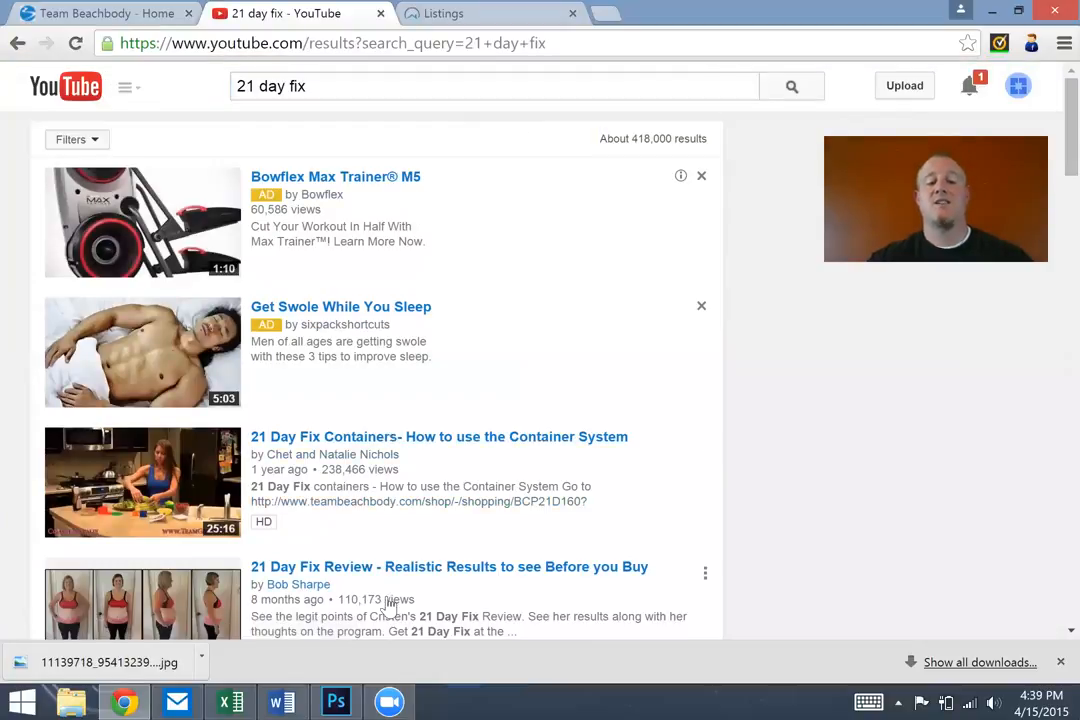
pyautogui.moveTo(378, 486)
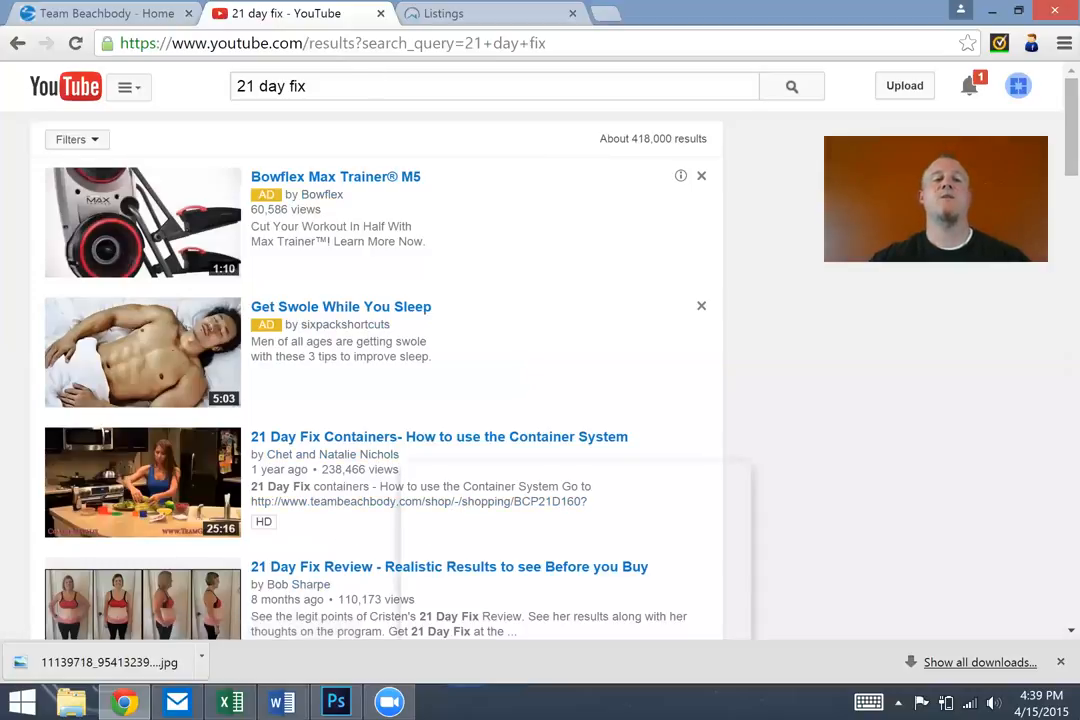
pyautogui.click(332, 44)
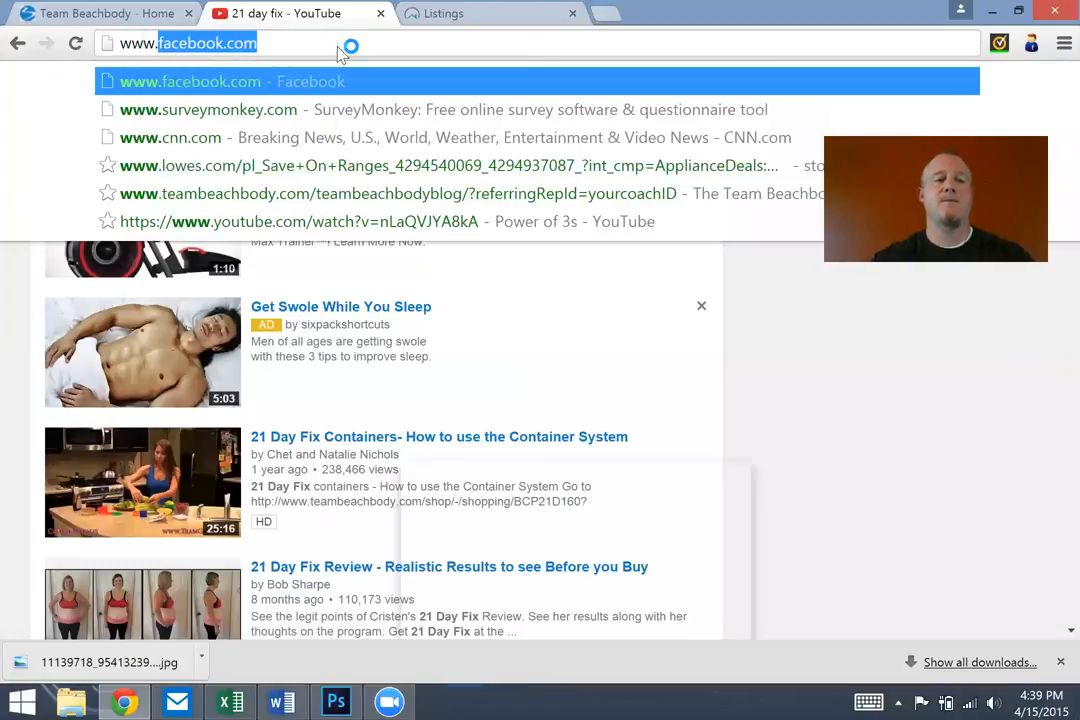
pyautogui.write('www.NewLegac')
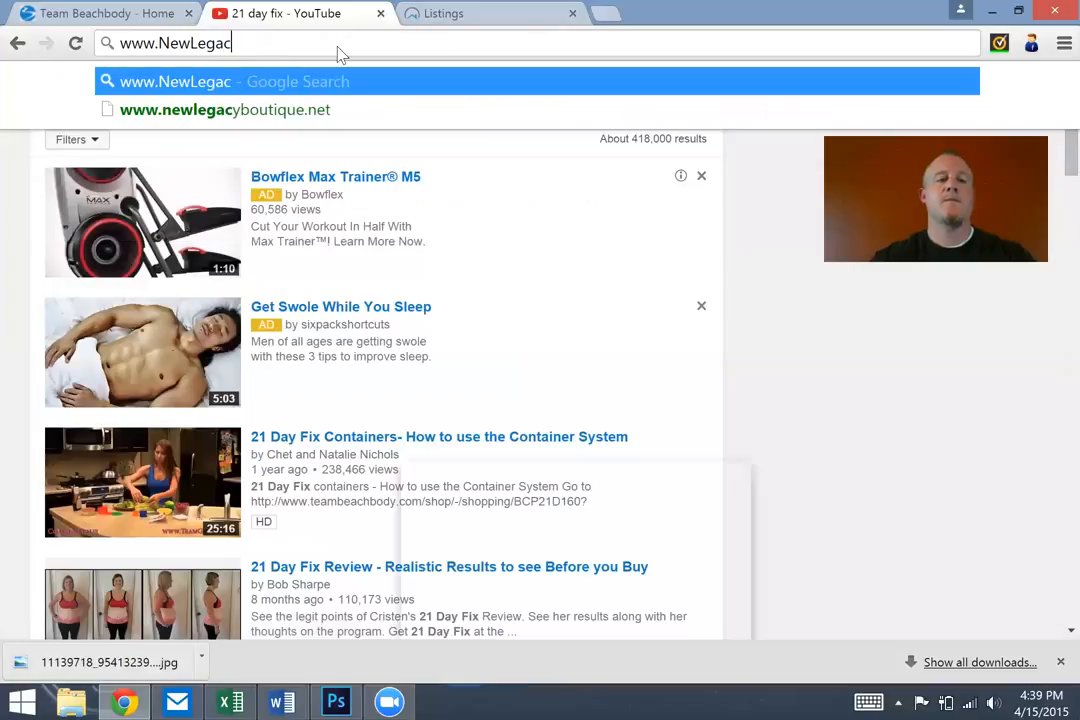
pyautogui.write('yFitness.c')
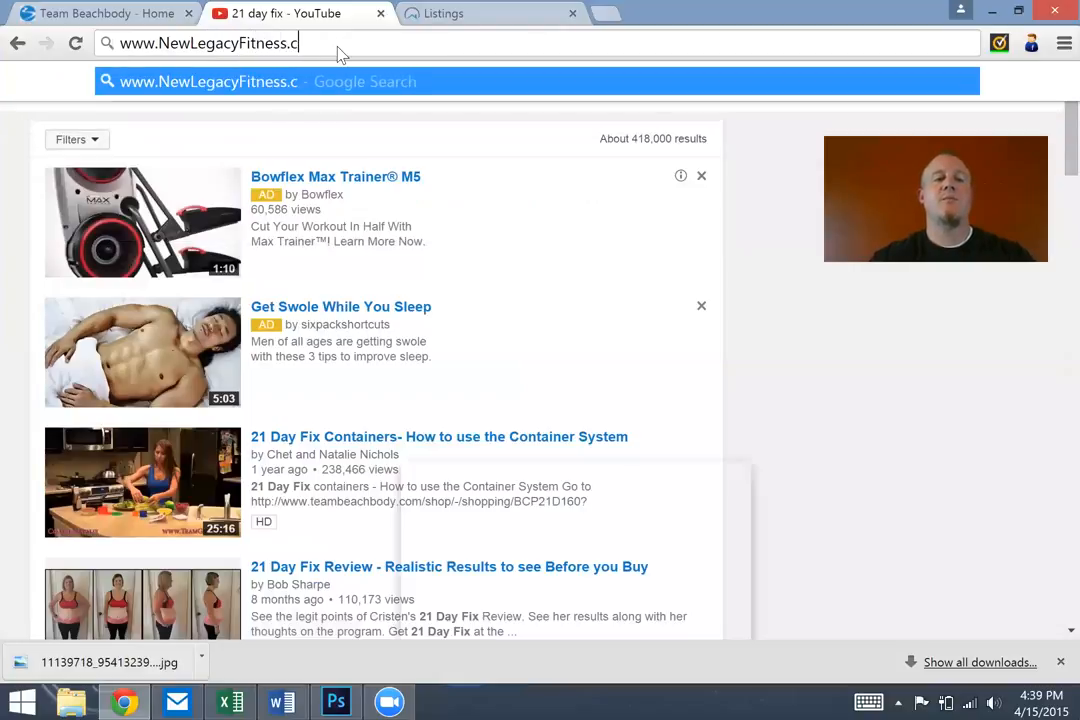
pyautogui.press('Return')
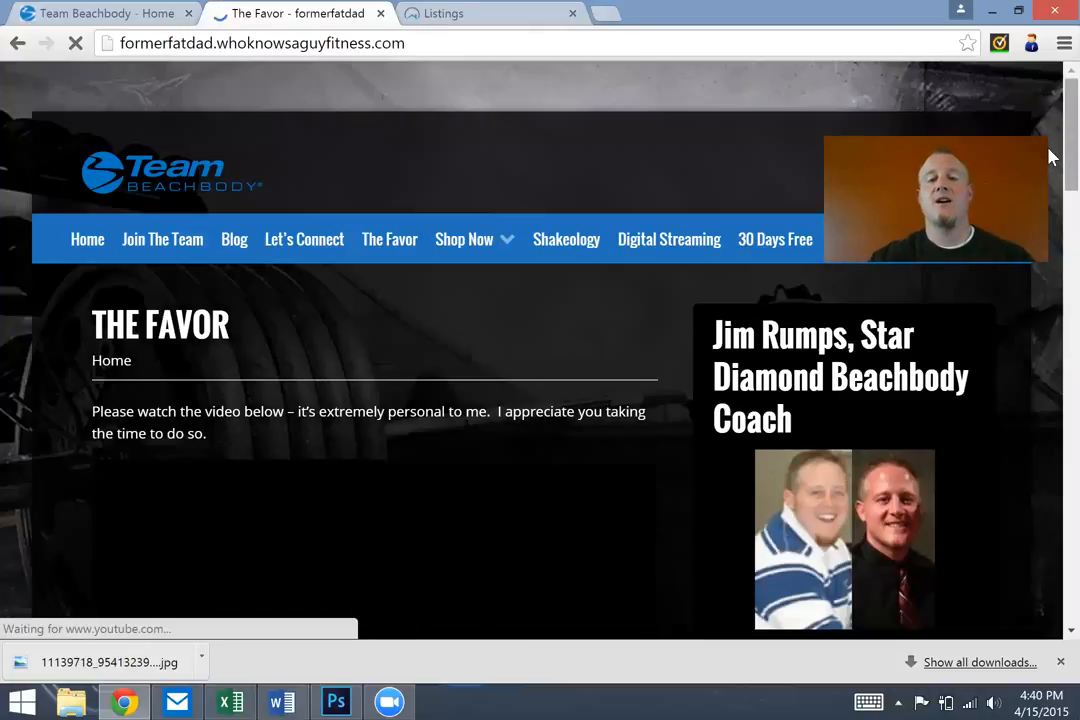
# Scroll through The Favor page's Shakeology video, text and 21 Day Fix sign-up links
pyautogui.scroll(-3)
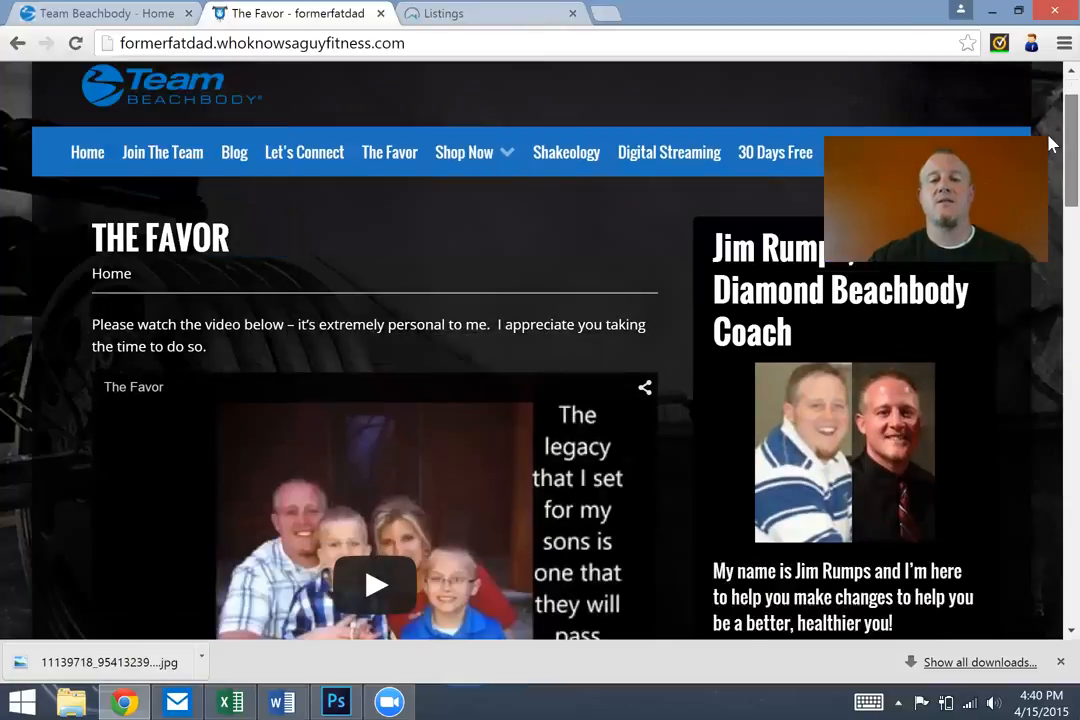
pyautogui.scroll(-3)
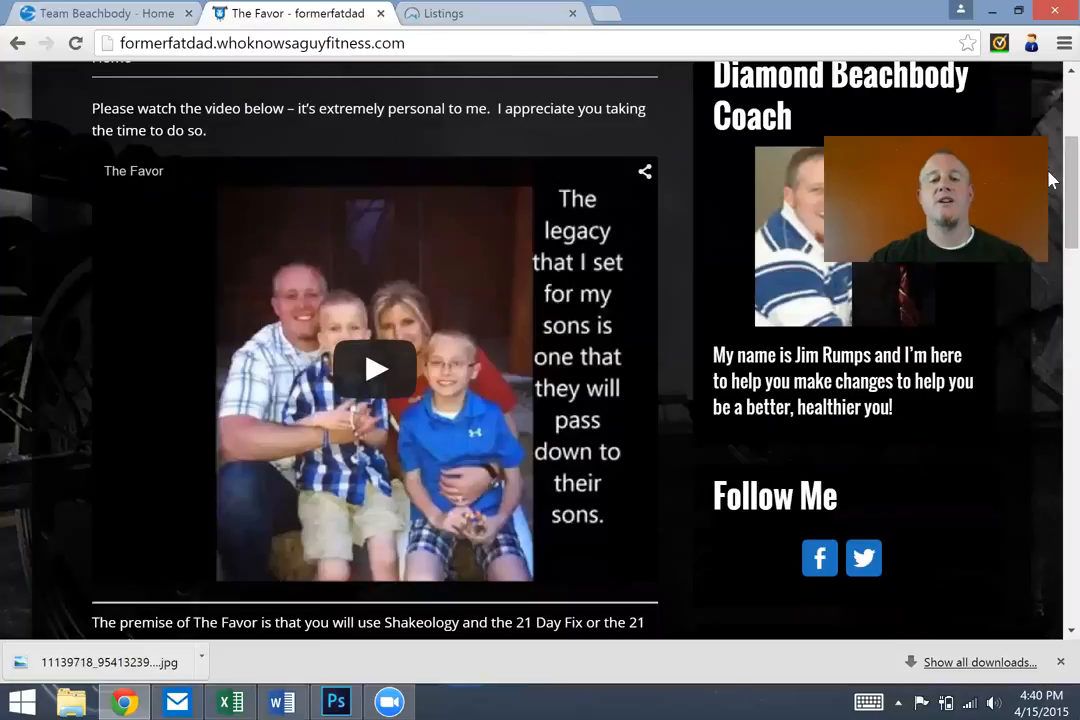
pyautogui.scroll(-3)
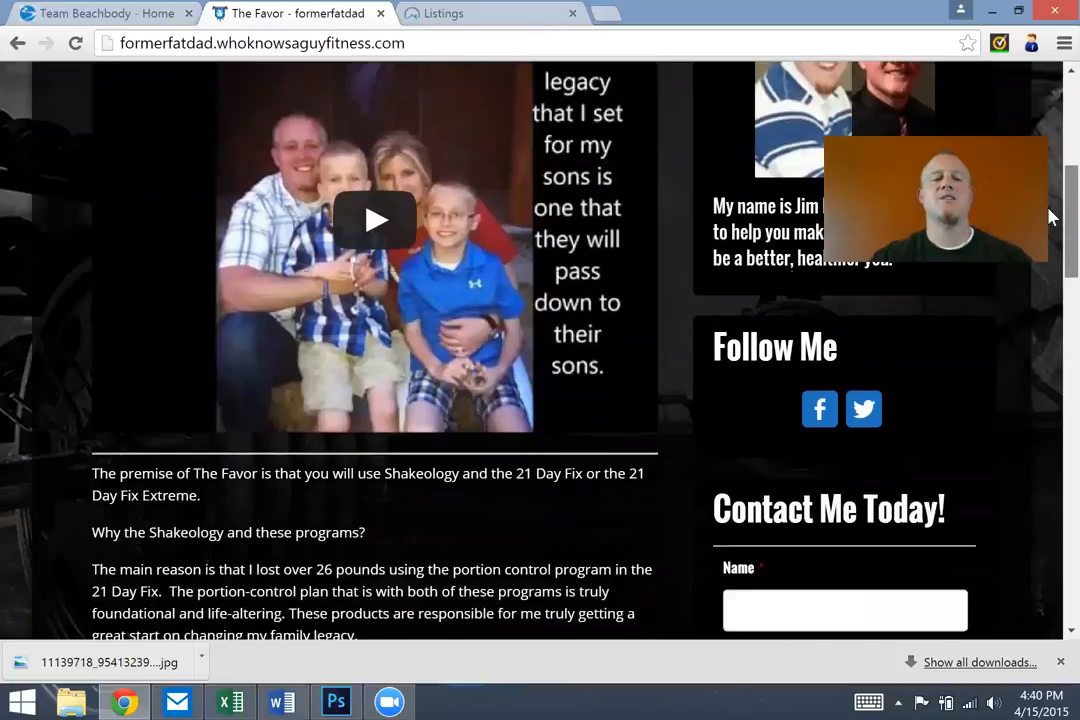
pyautogui.scroll(3)
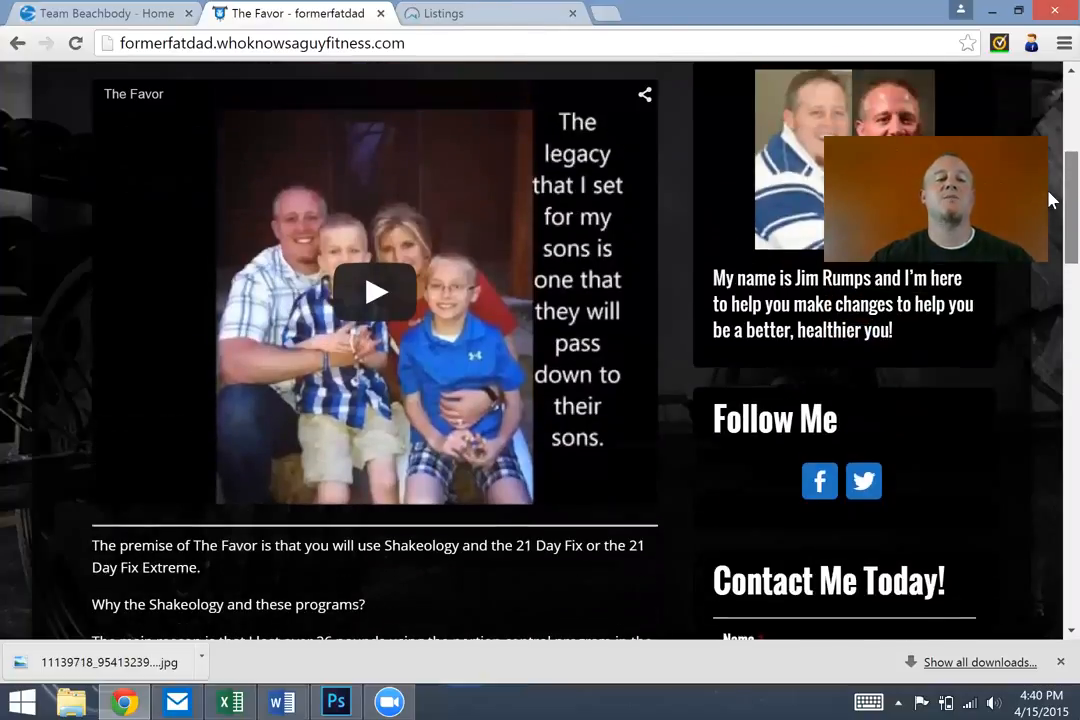
pyautogui.scroll(3)
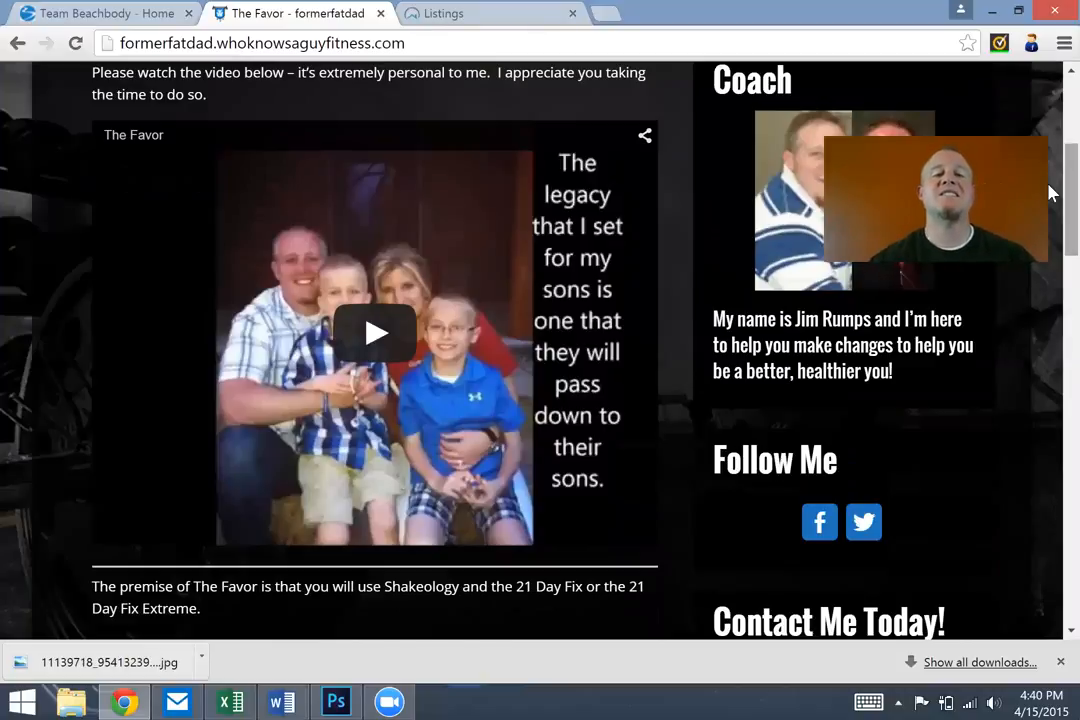
pyautogui.scroll(-3)
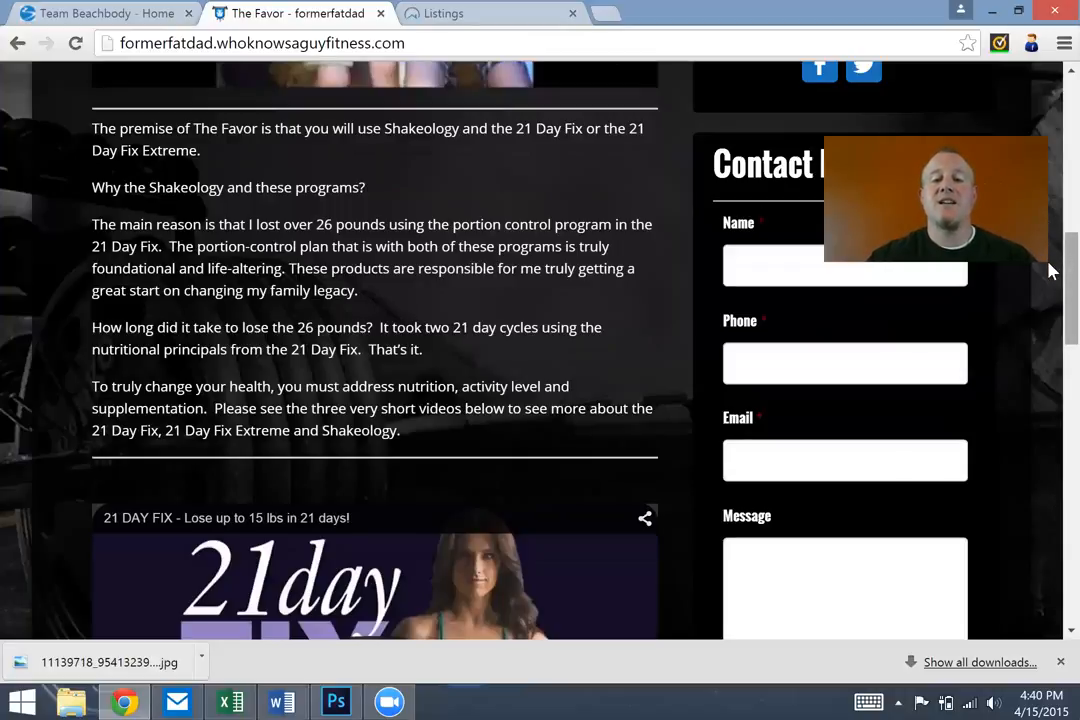
pyautogui.scroll(-3)
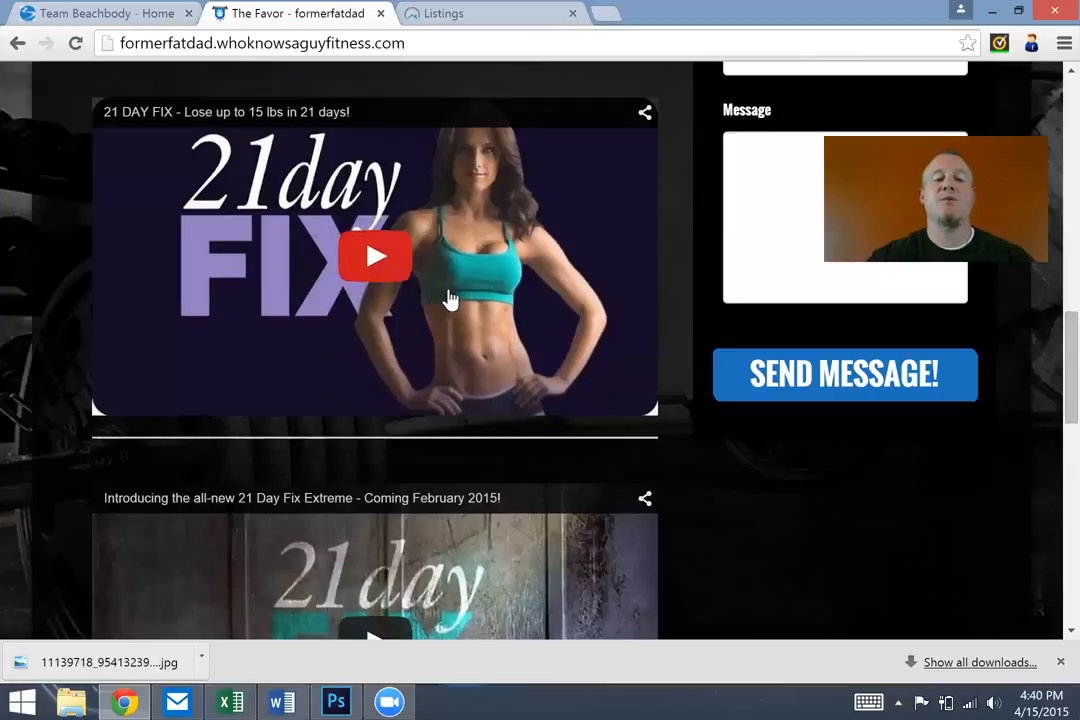
pyautogui.moveTo(508, 260)
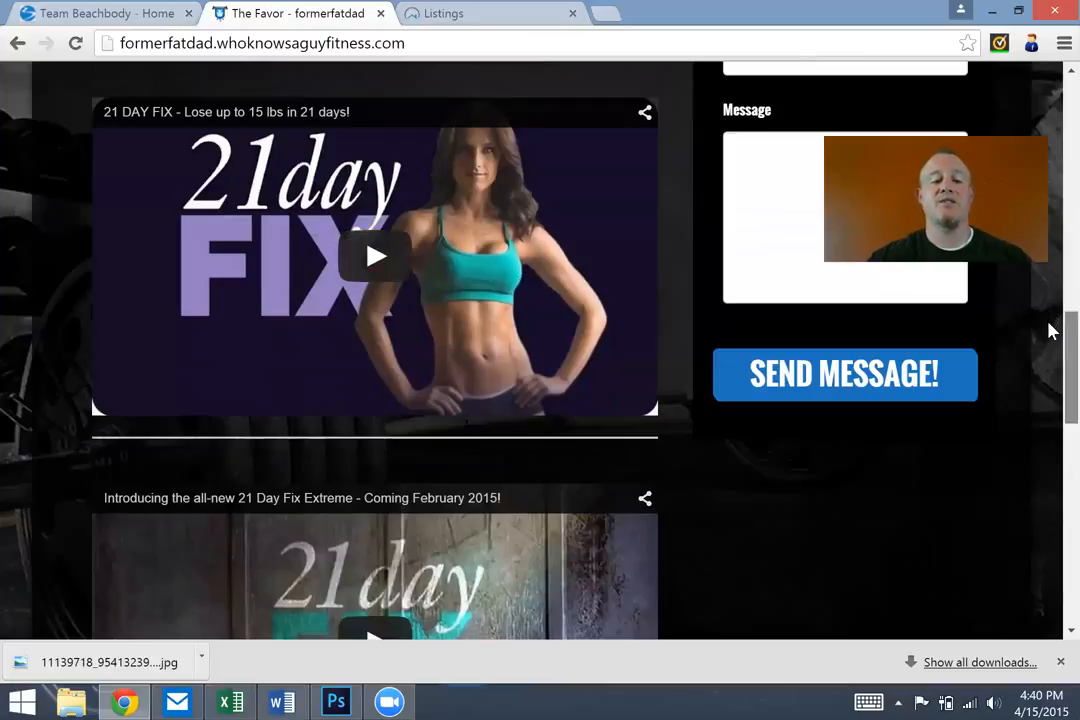
pyautogui.scroll(-3)
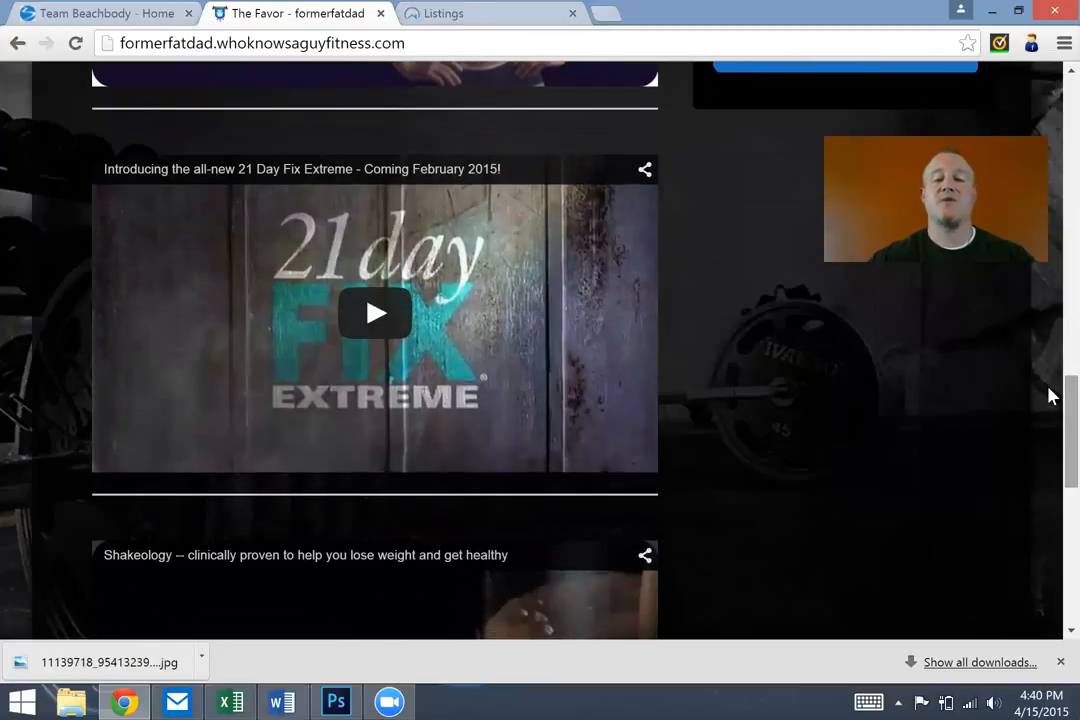
pyautogui.scroll(-3)
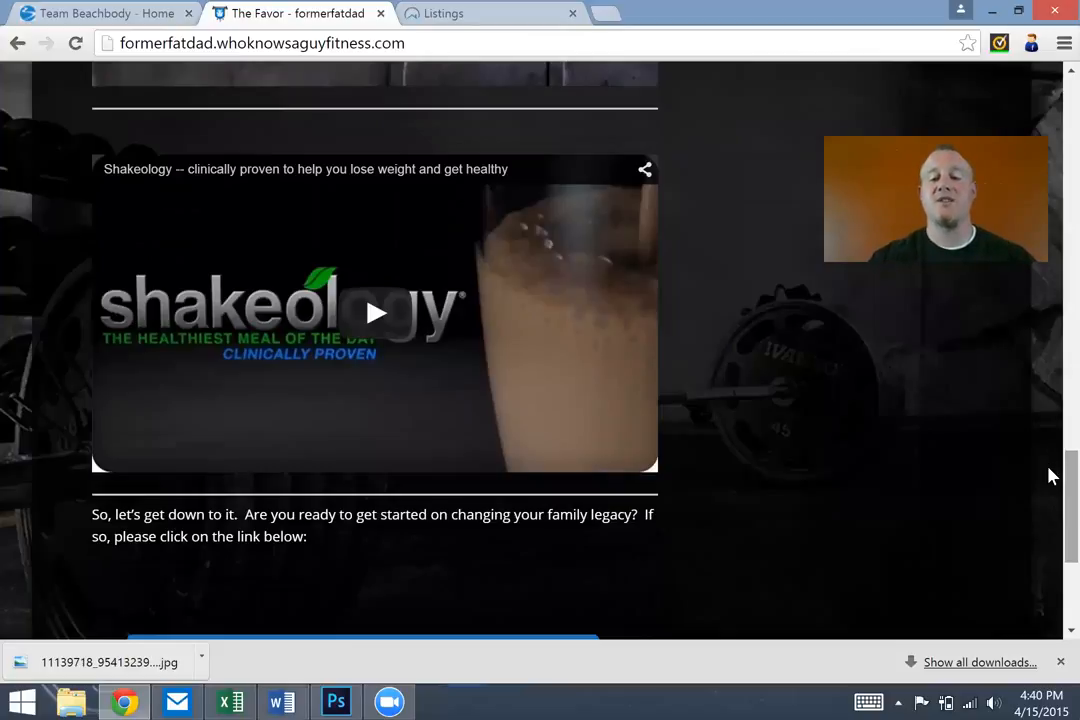
pyautogui.scroll(-3)
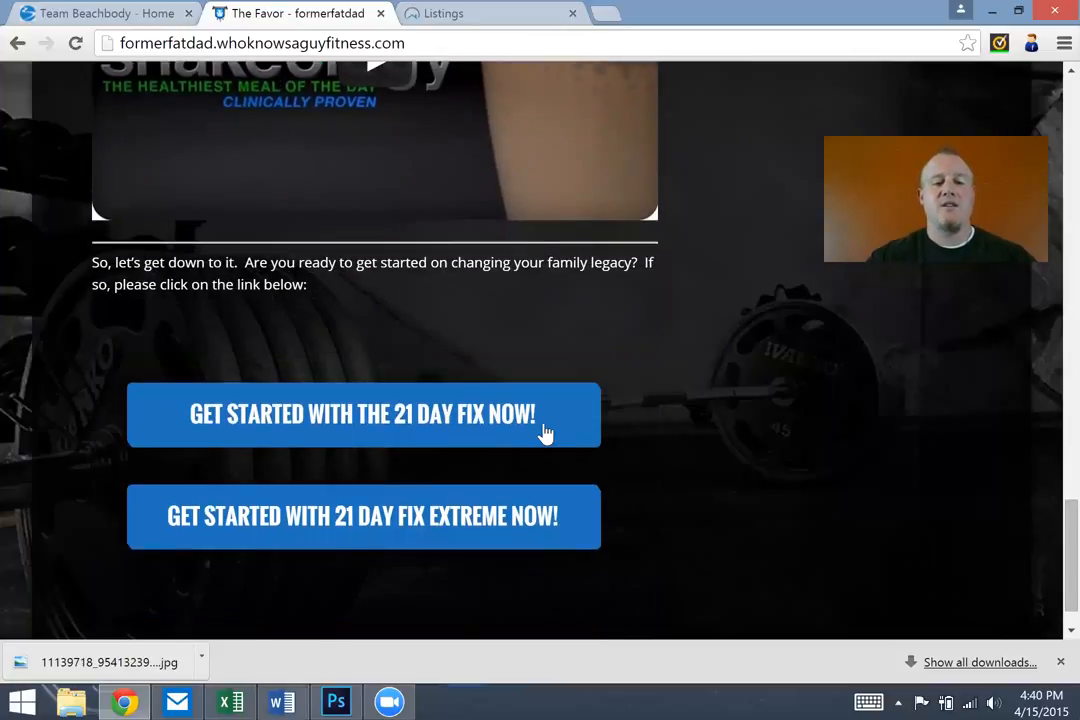
pyautogui.moveTo(444, 128)
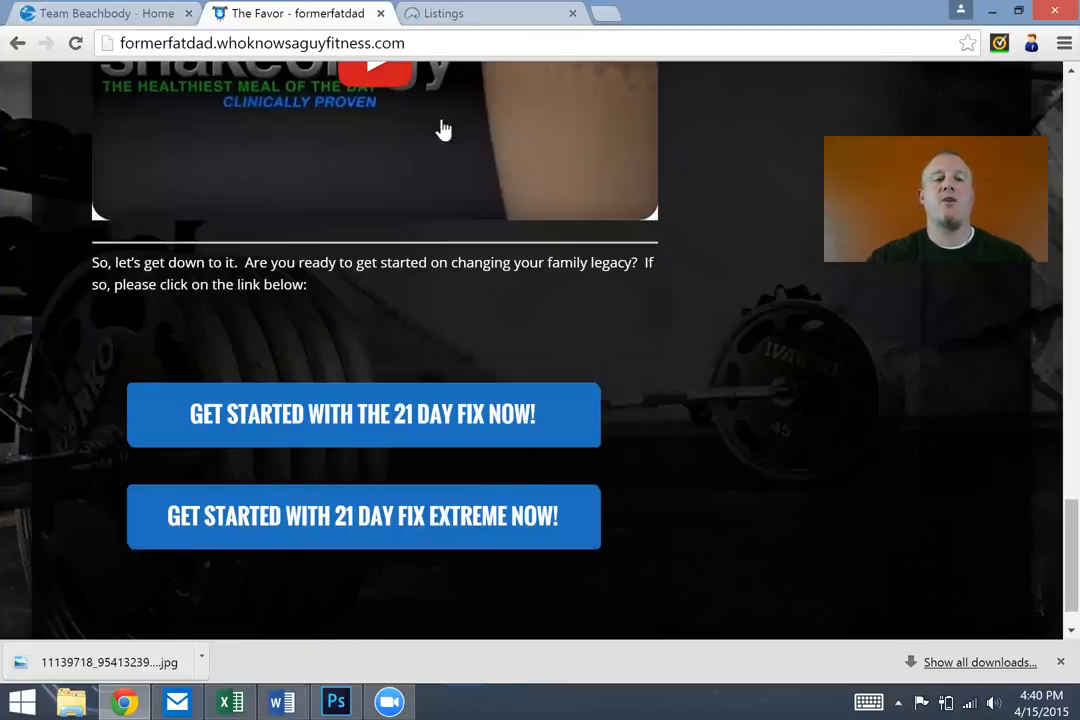
pyautogui.moveTo(756, 382)
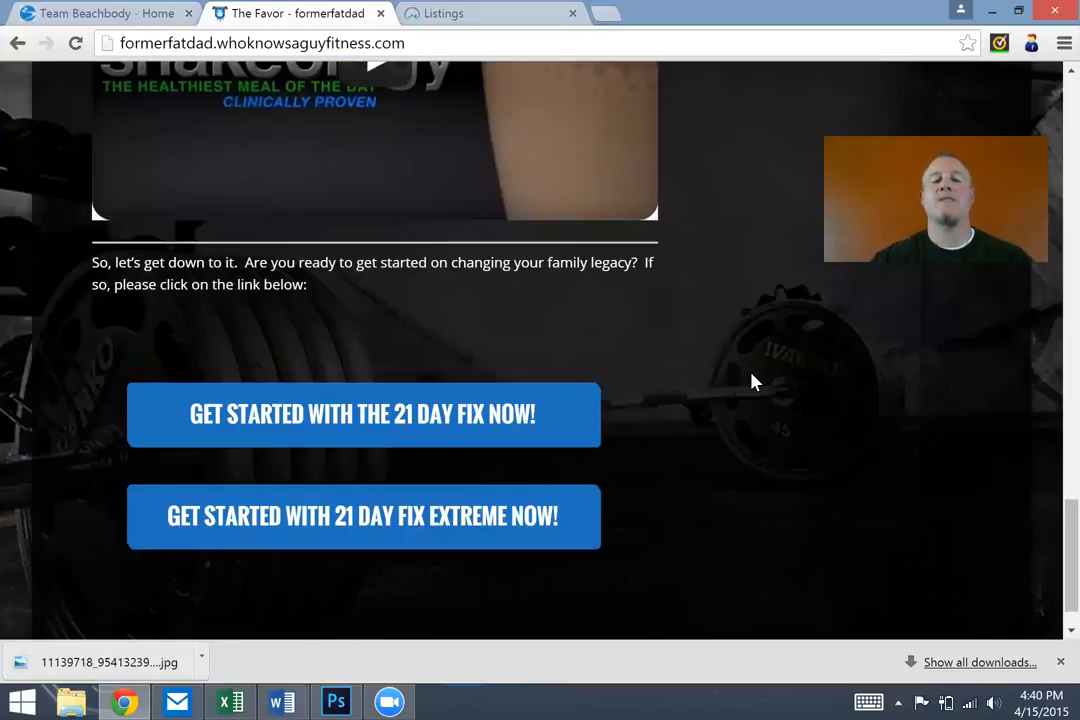
pyautogui.scroll(3)
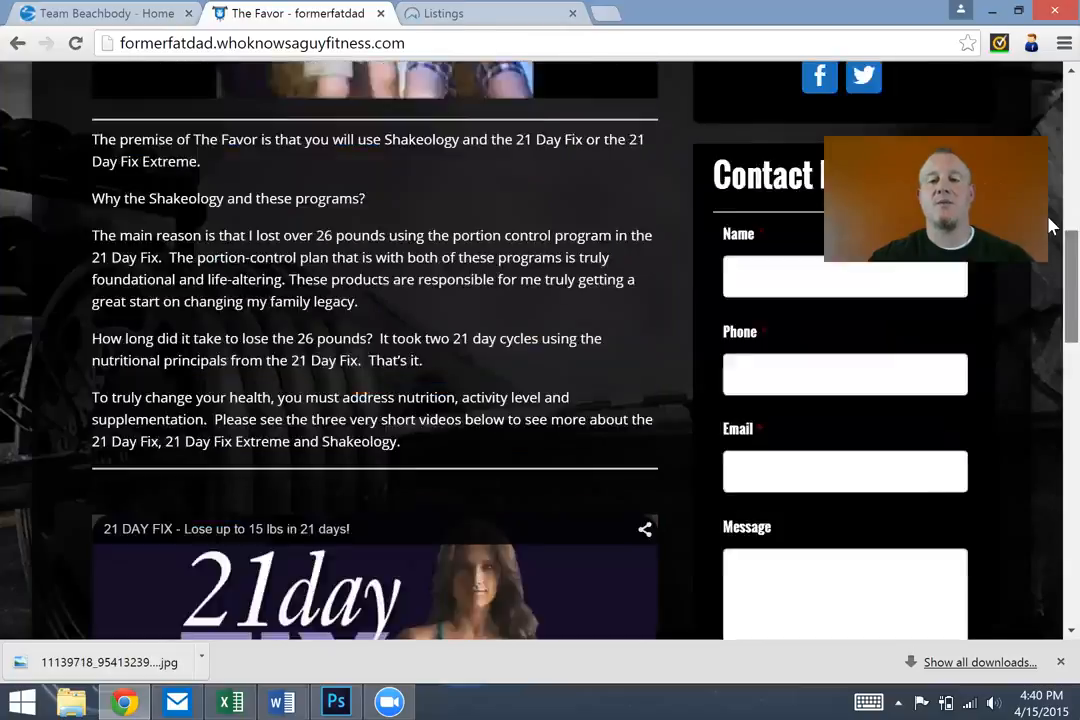
# Choose Body Beast from the Shop Now menu to load its program page
pyautogui.scroll(3)
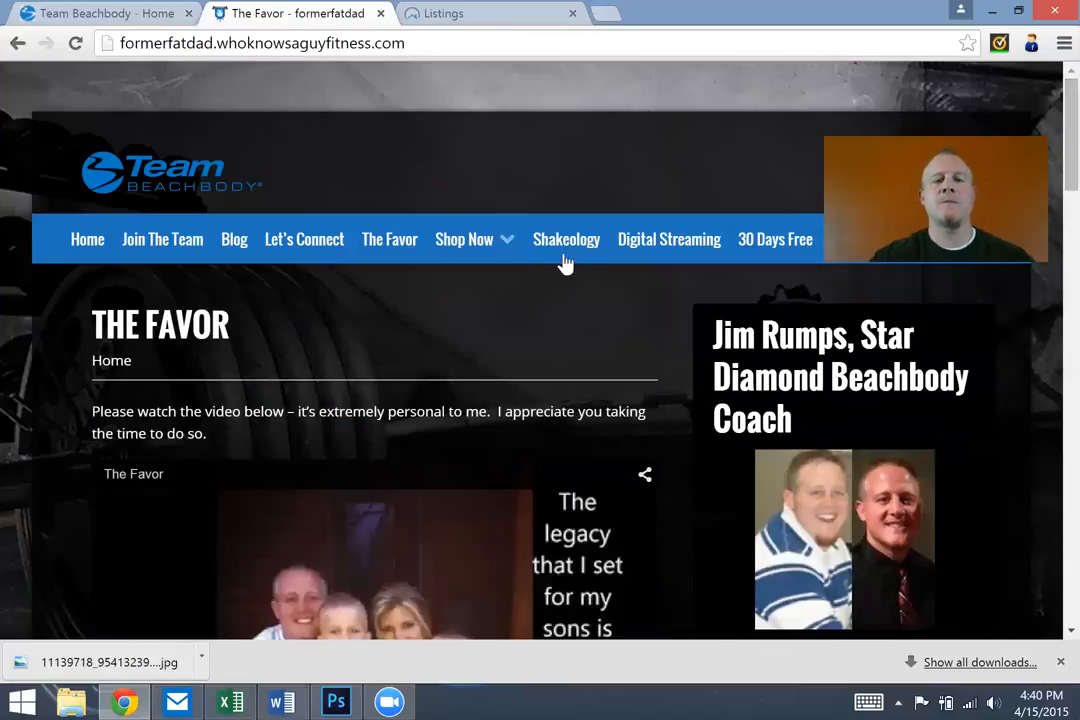
pyautogui.moveTo(388, 240)
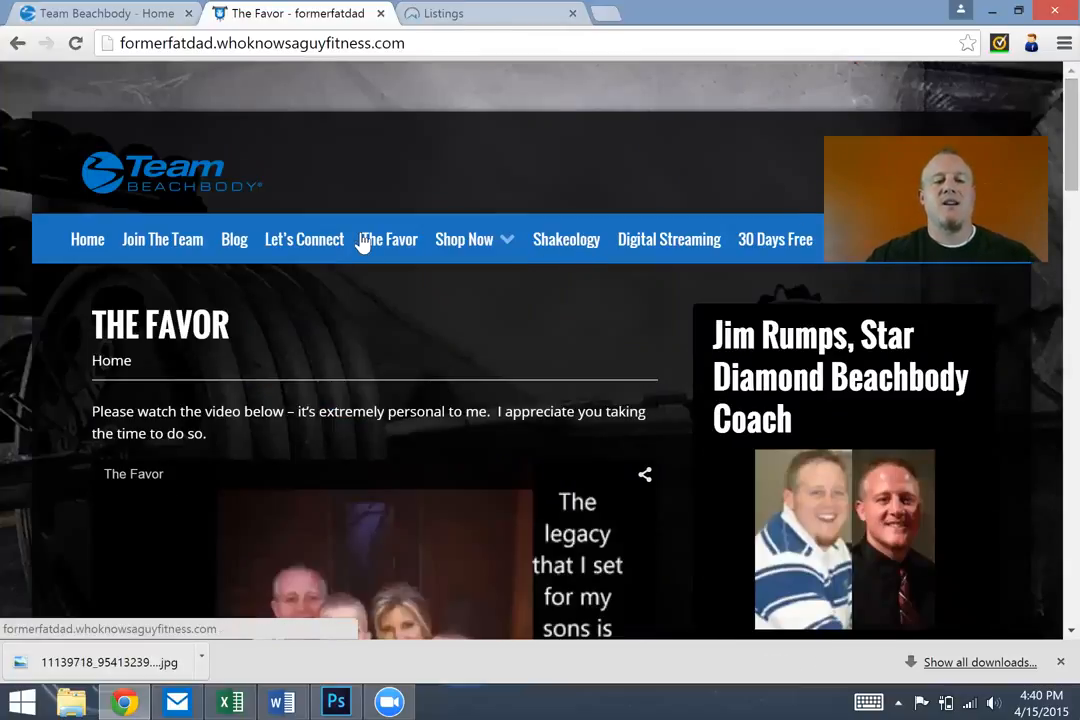
pyautogui.click(464, 240)
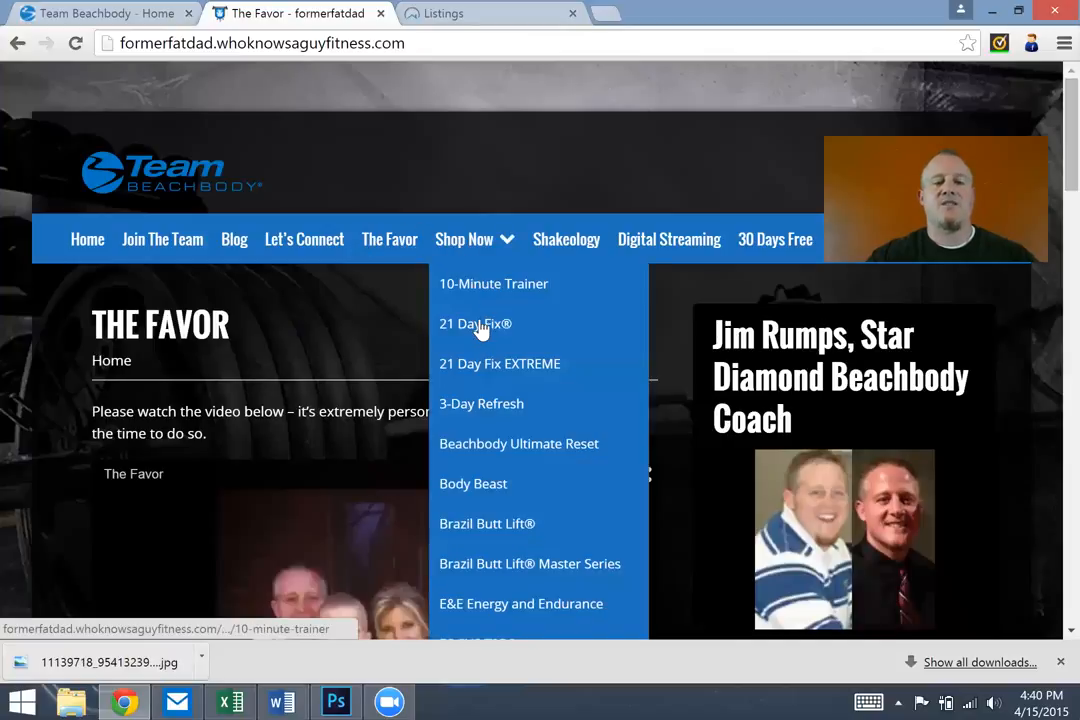
pyautogui.moveTo(484, 490)
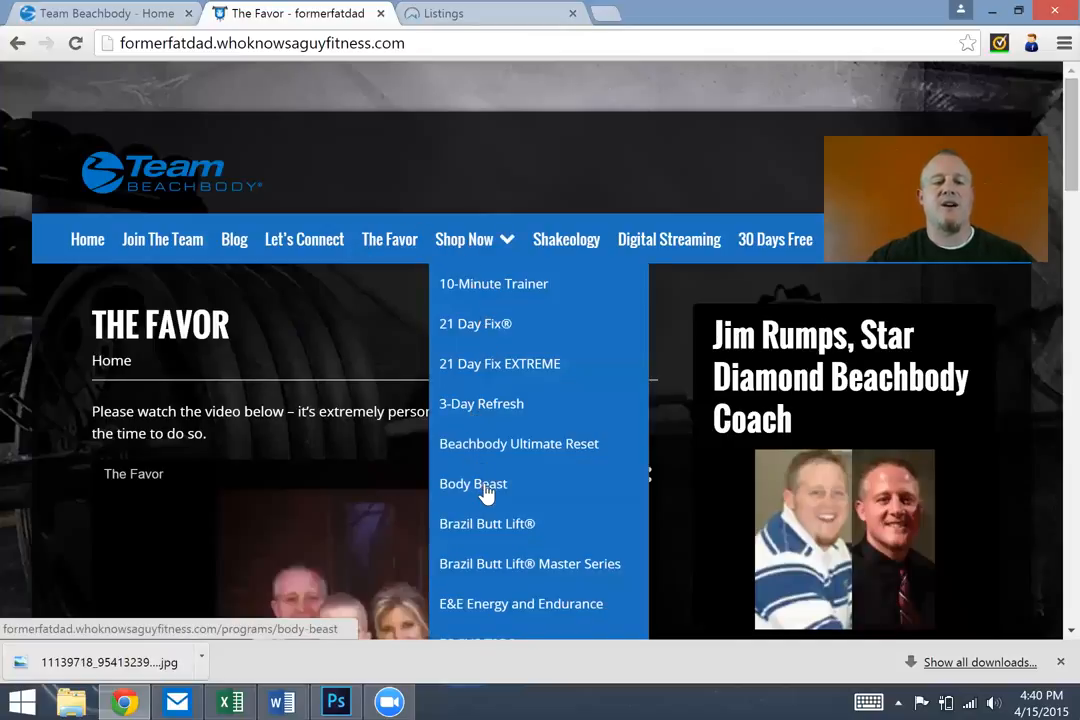
pyautogui.click(472, 482)
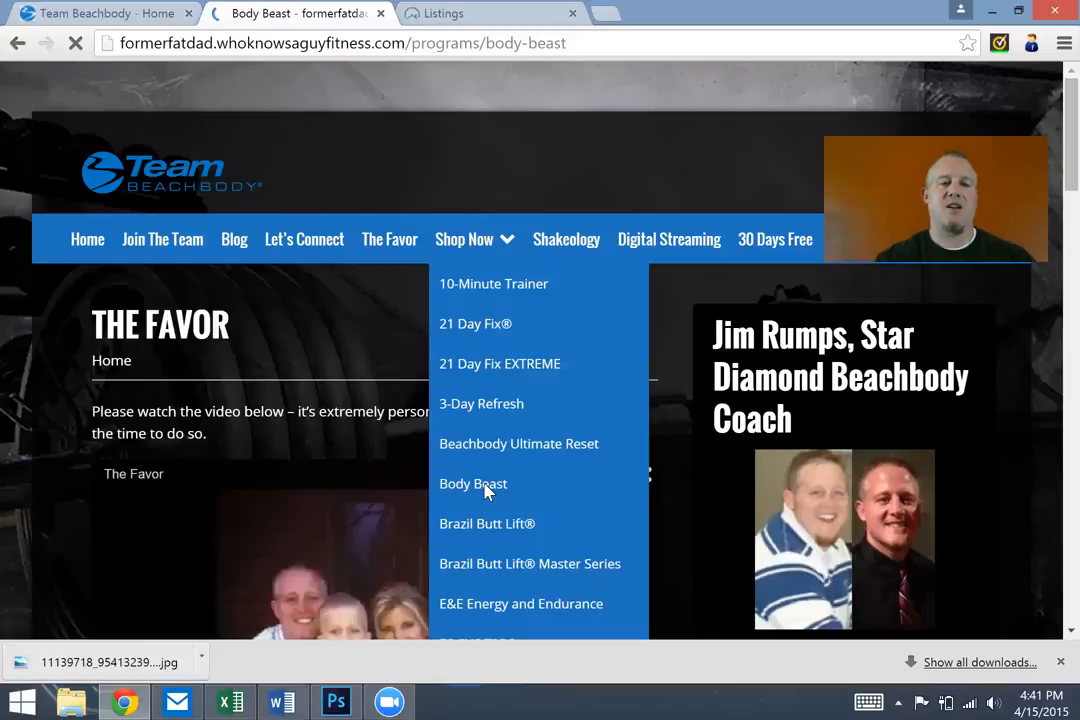
pyautogui.click(472, 482)
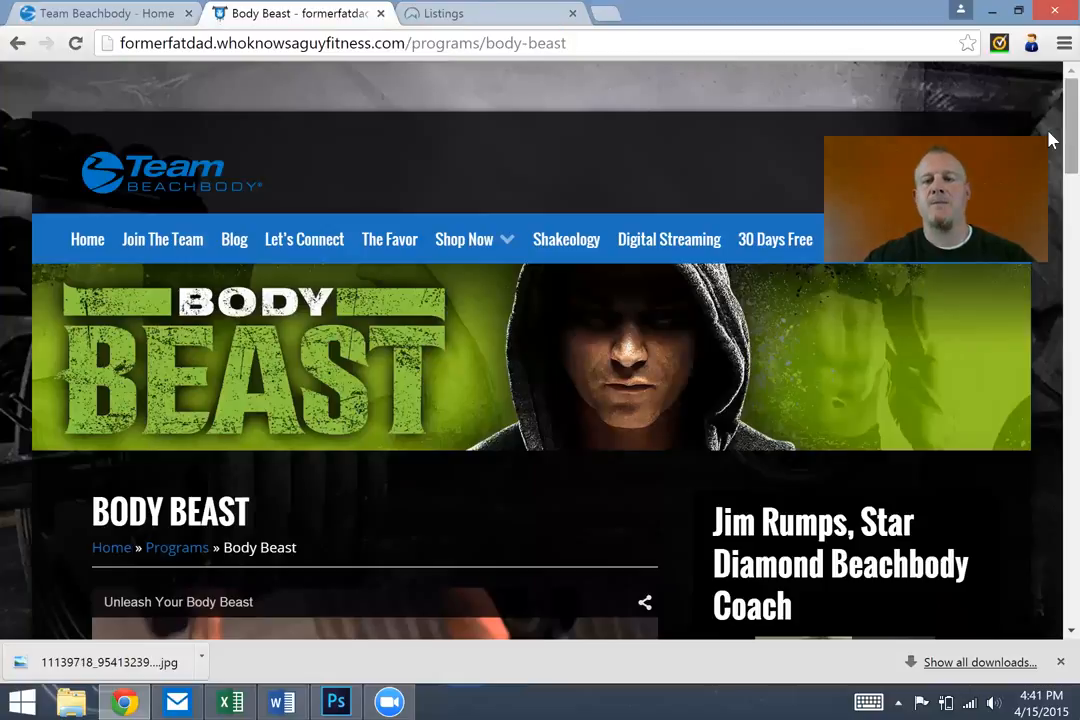
pyautogui.scroll(-3)
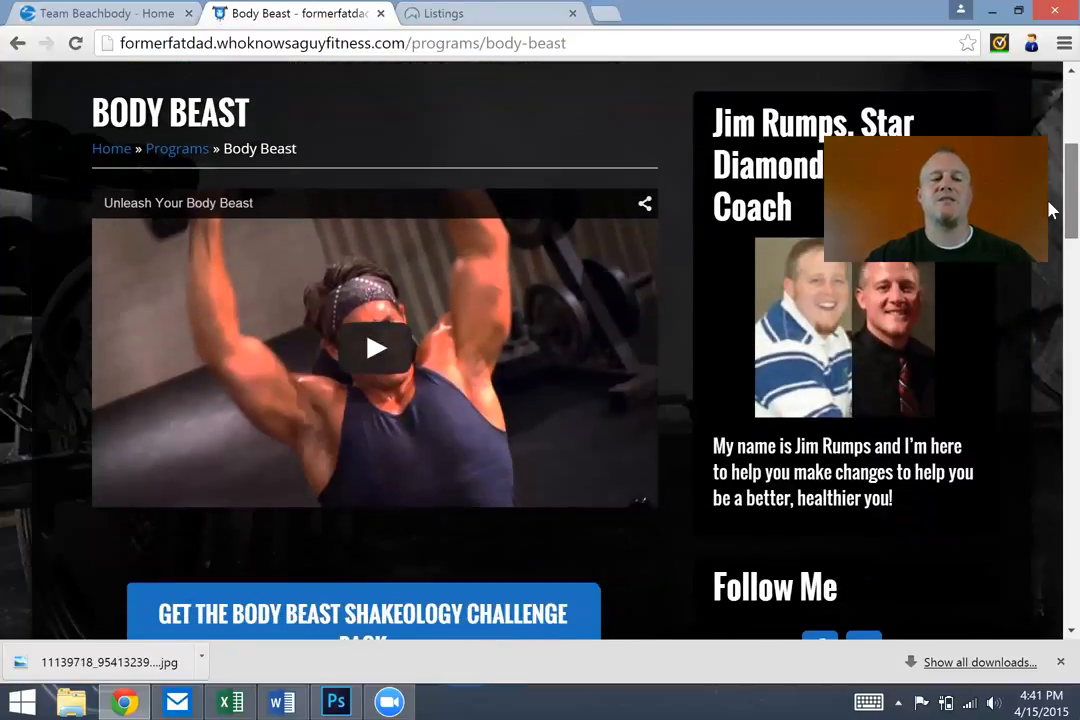
pyautogui.scroll(-3)
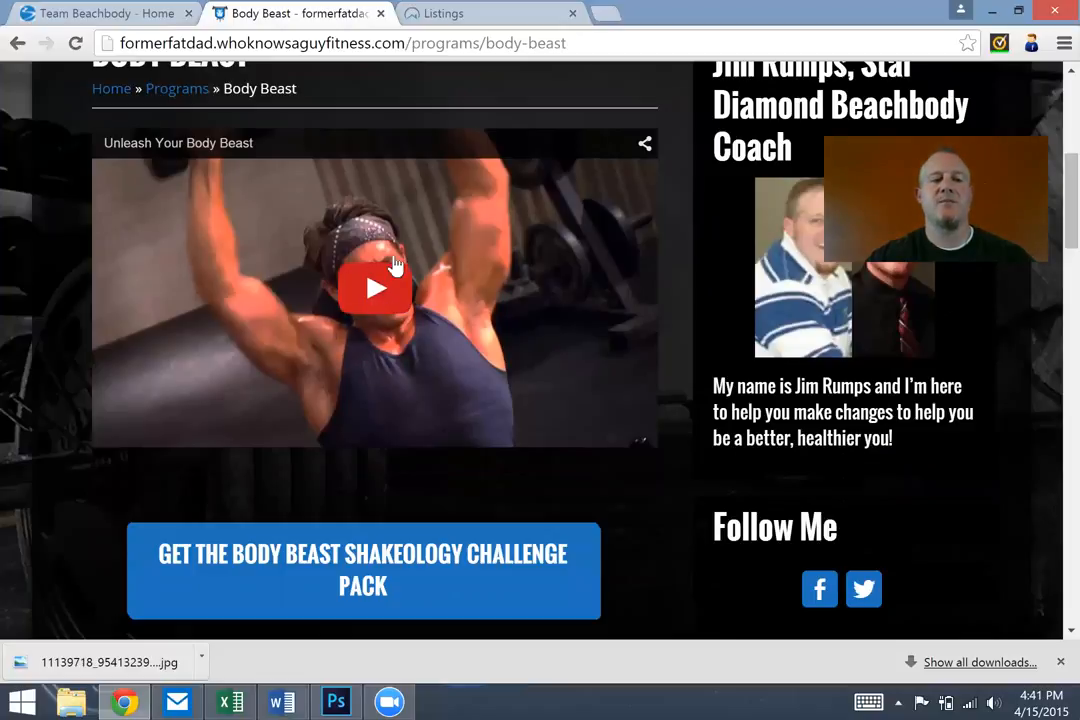
pyautogui.moveTo(1050, 222)
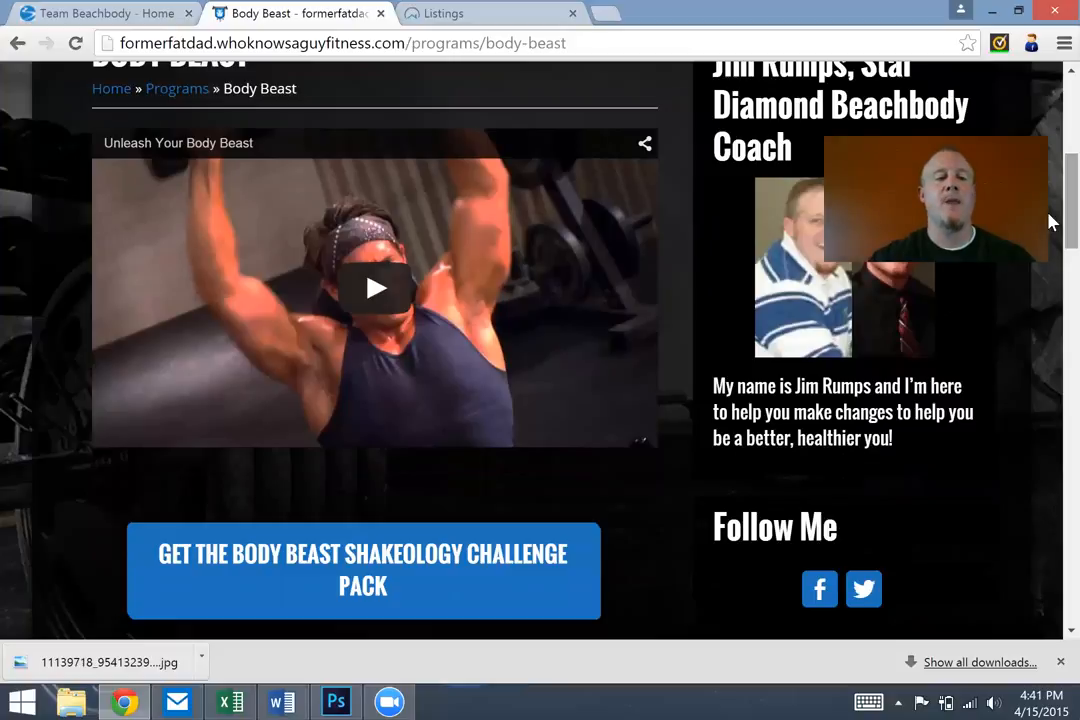
pyautogui.scroll(-3)
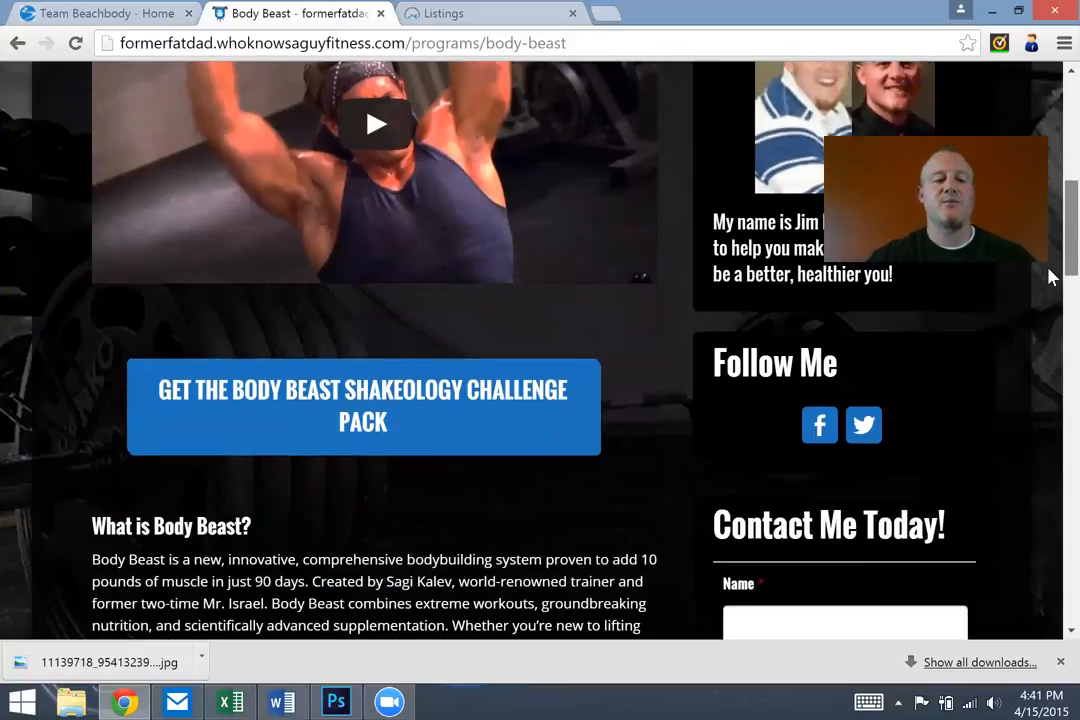
pyautogui.scroll(-3)
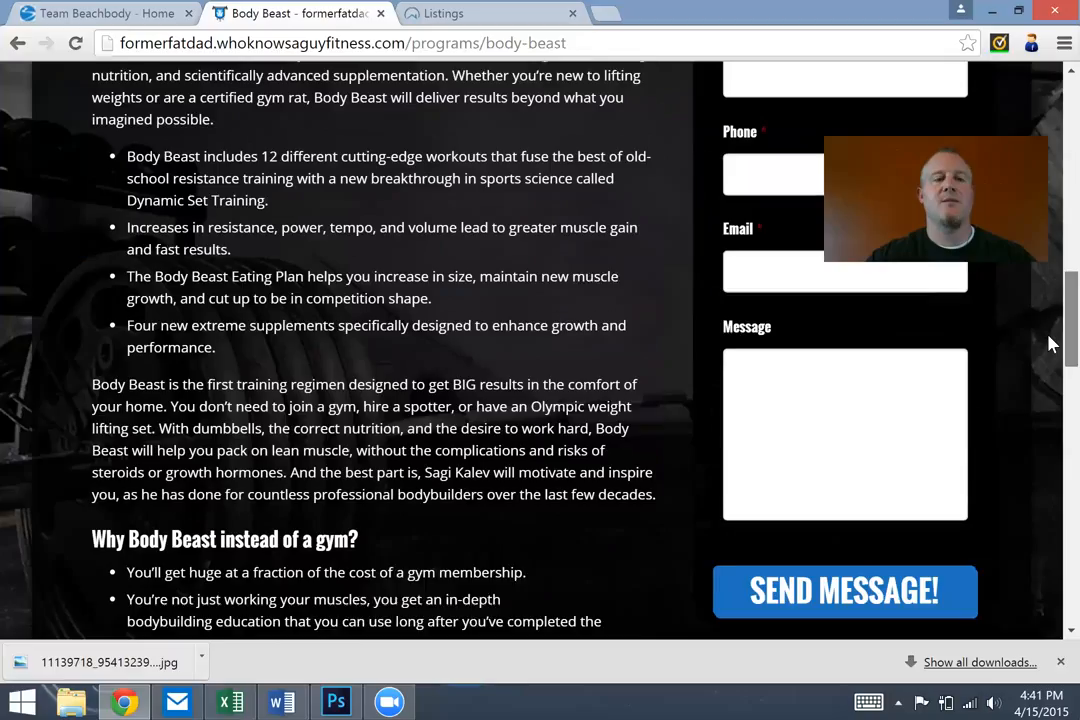
pyautogui.scroll(-3)
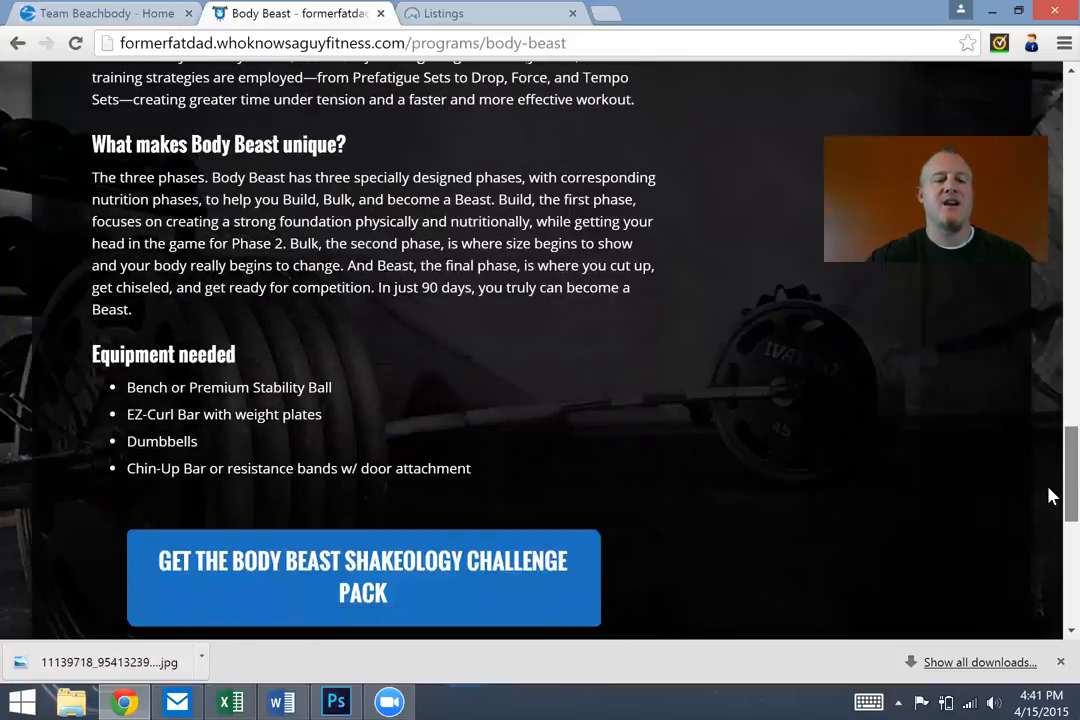
pyautogui.scroll(-3)
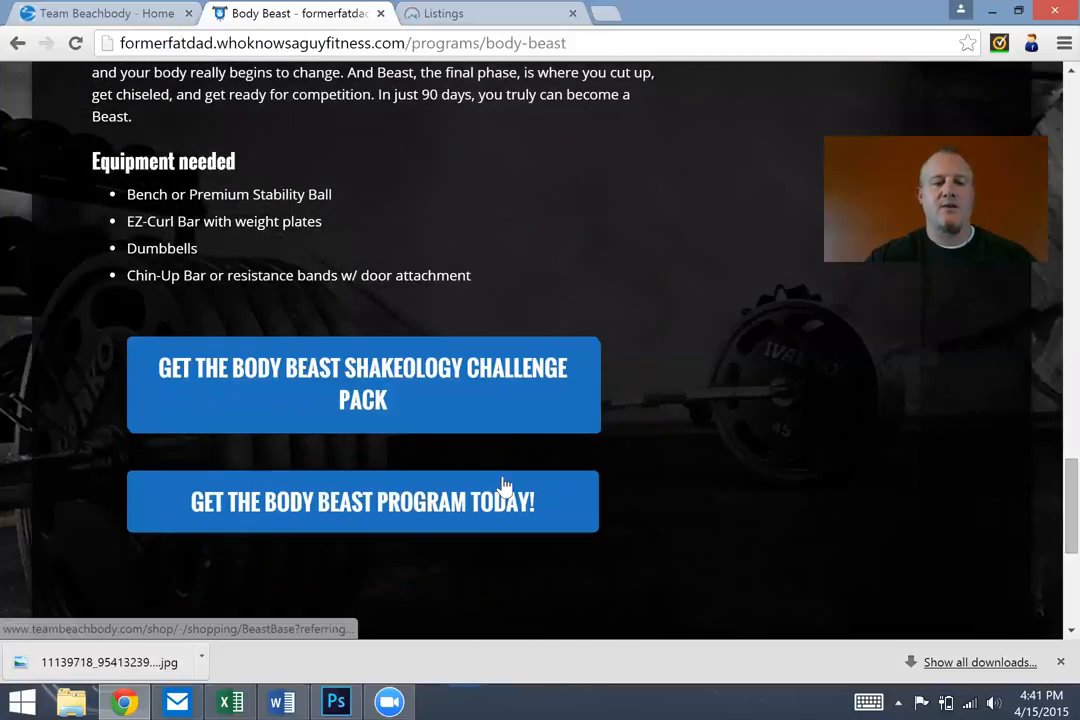
pyautogui.moveTo(446, 392)
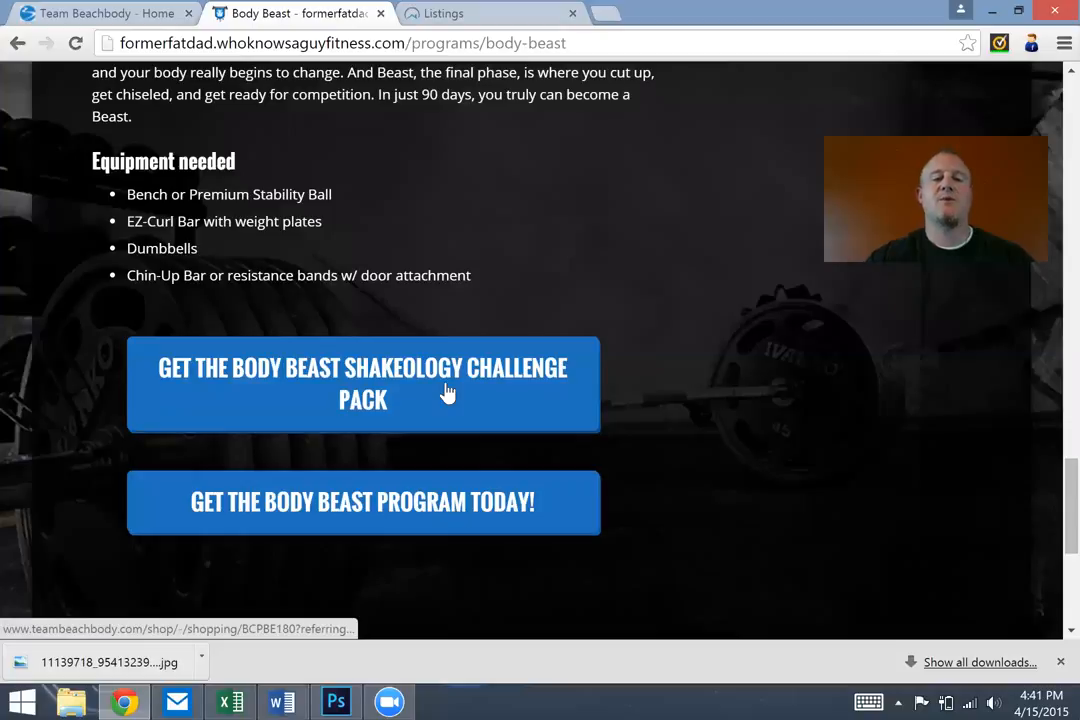
pyautogui.moveTo(1050, 470)
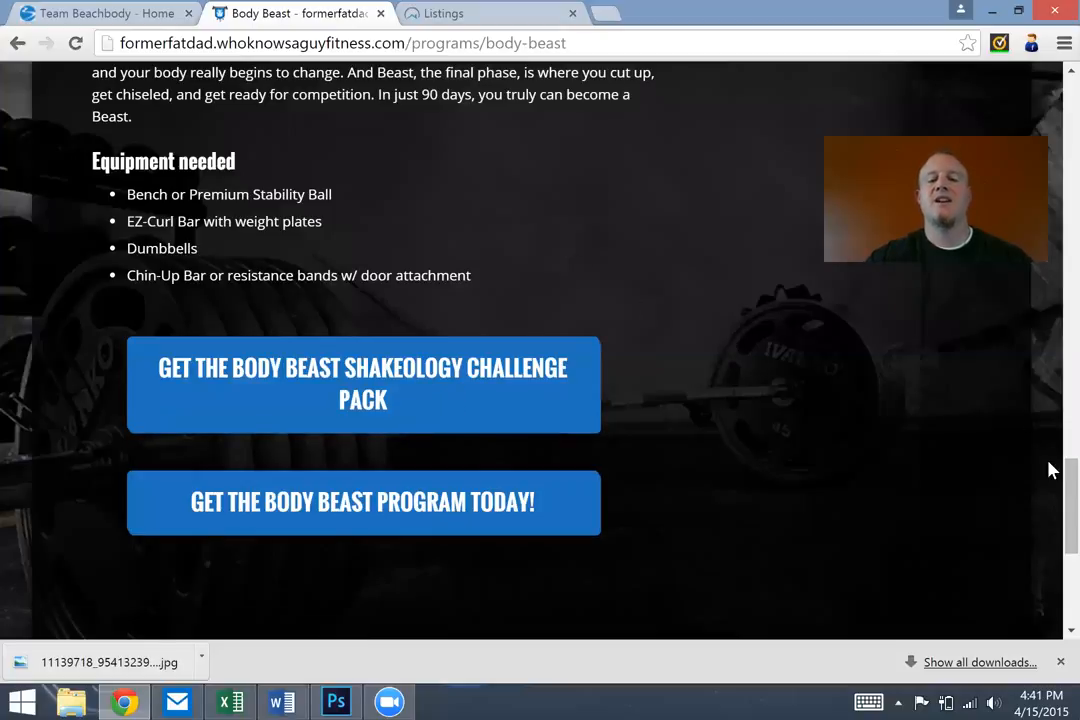
pyautogui.scroll(3)
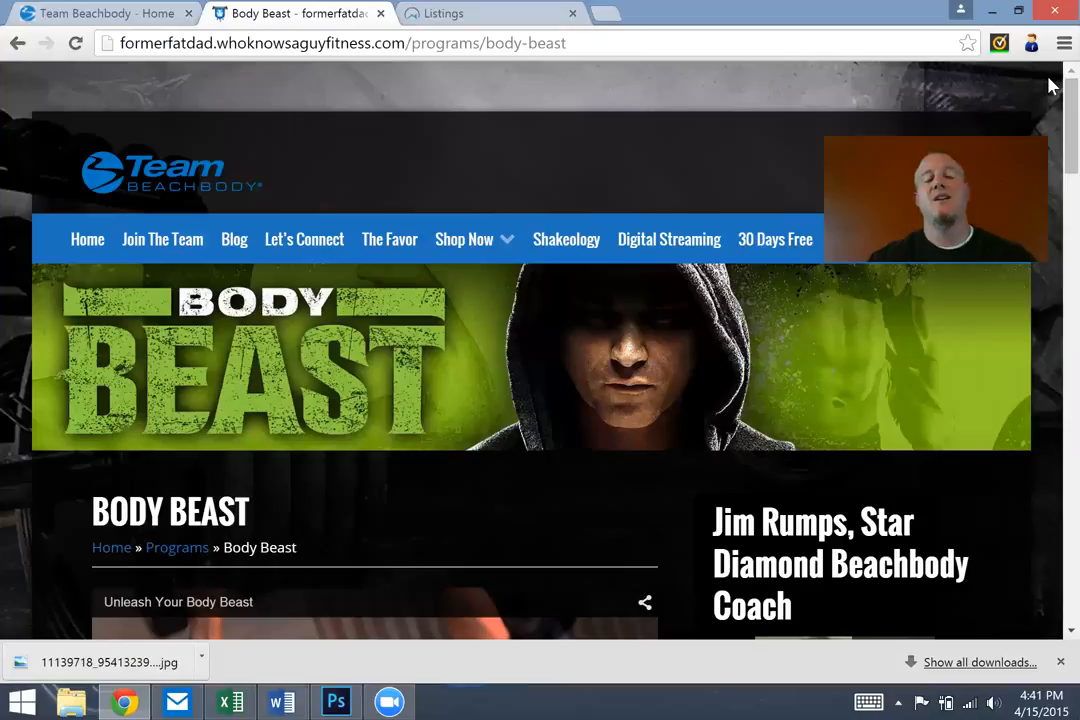
pyautogui.moveTo(532, 196)
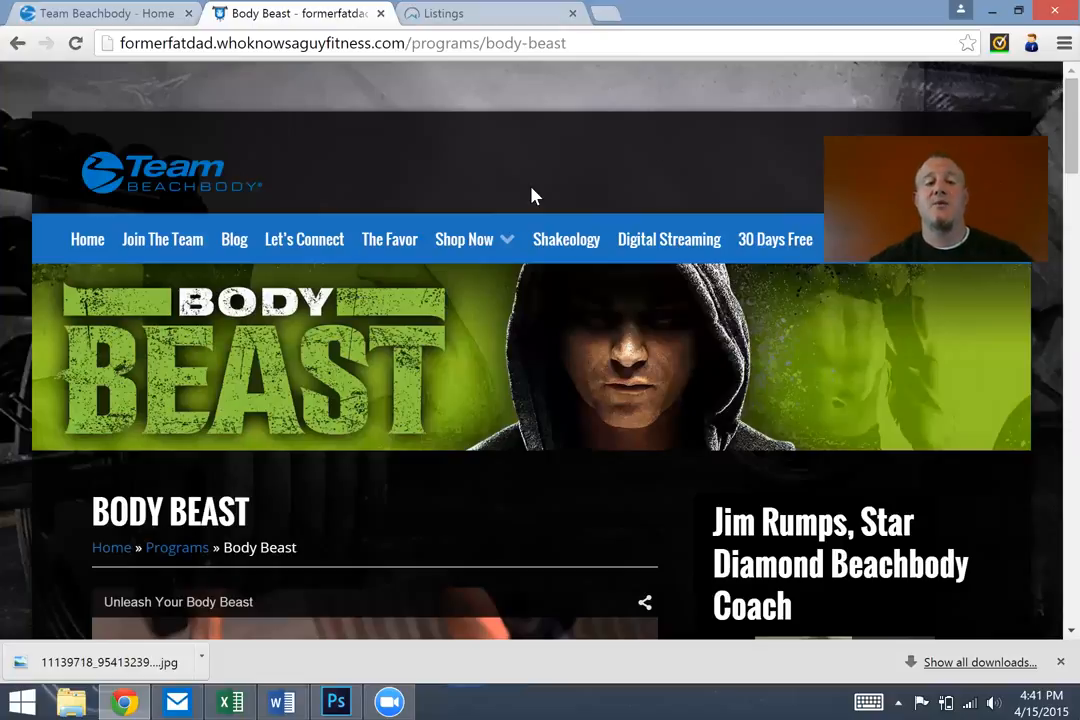
pyautogui.moveTo(240, 210)
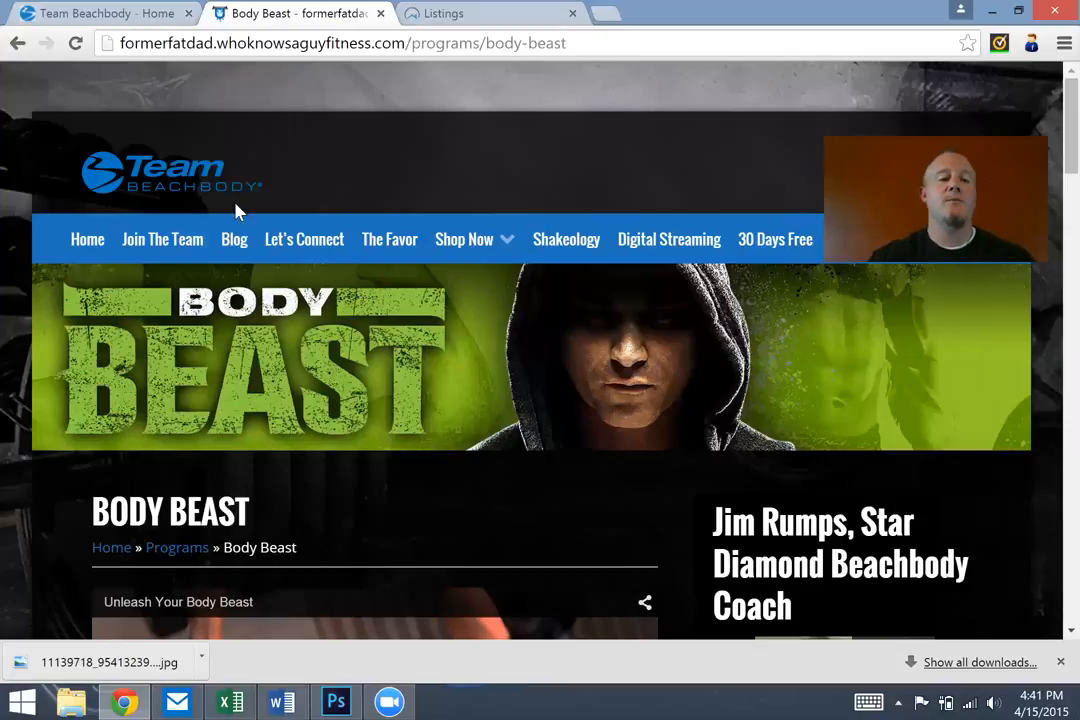
# Load the Join The Team page and scroll to review its coaching story and video
pyautogui.click(162, 240)
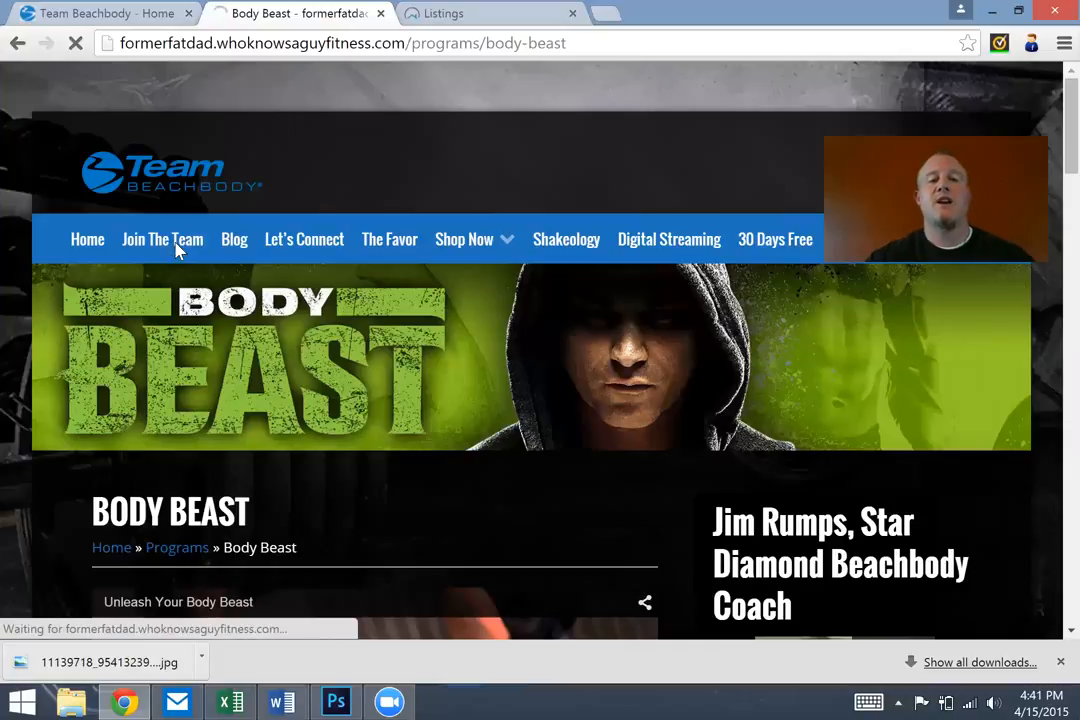
pyautogui.click(162, 240)
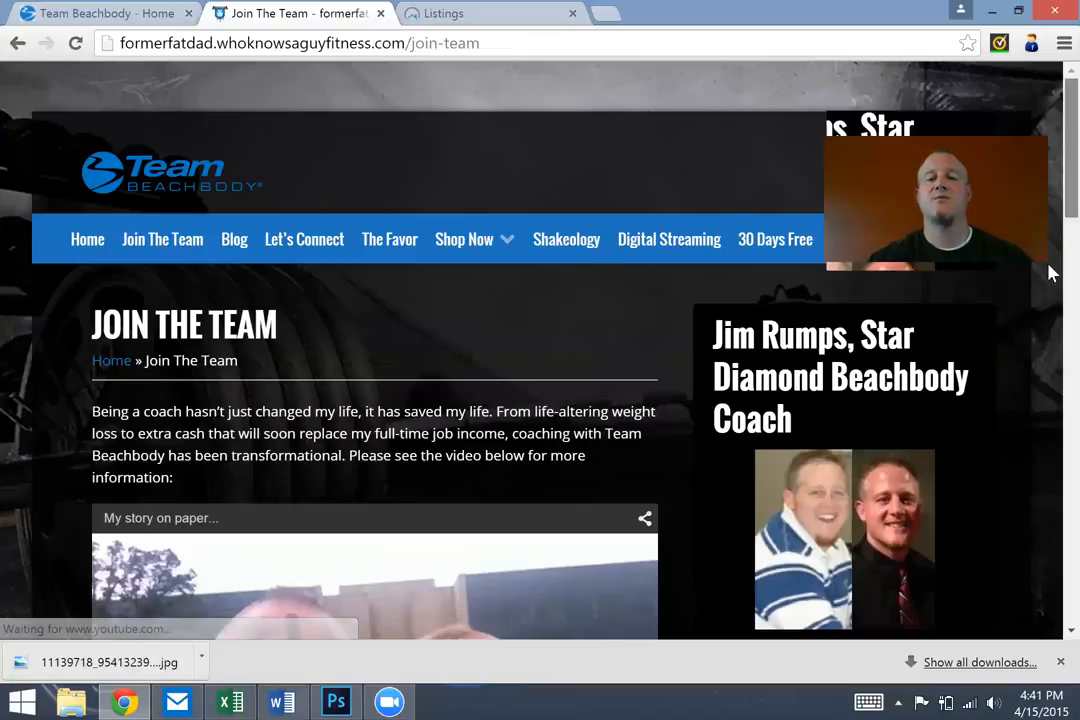
pyautogui.scroll(-3)
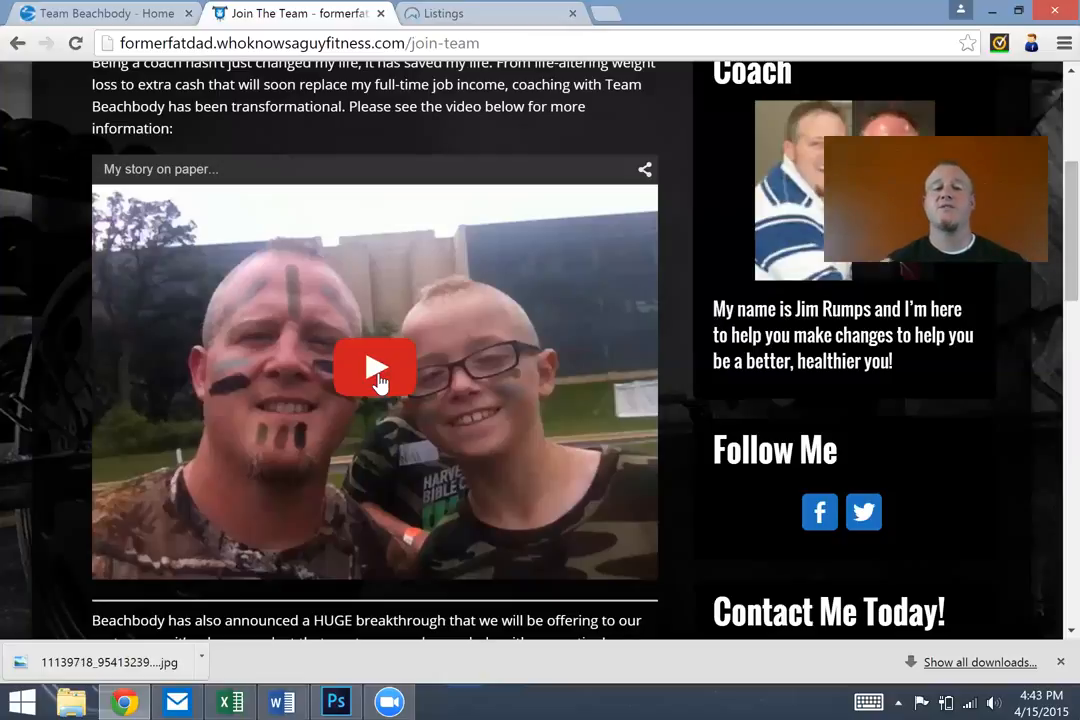
pyautogui.moveTo(922, 280)
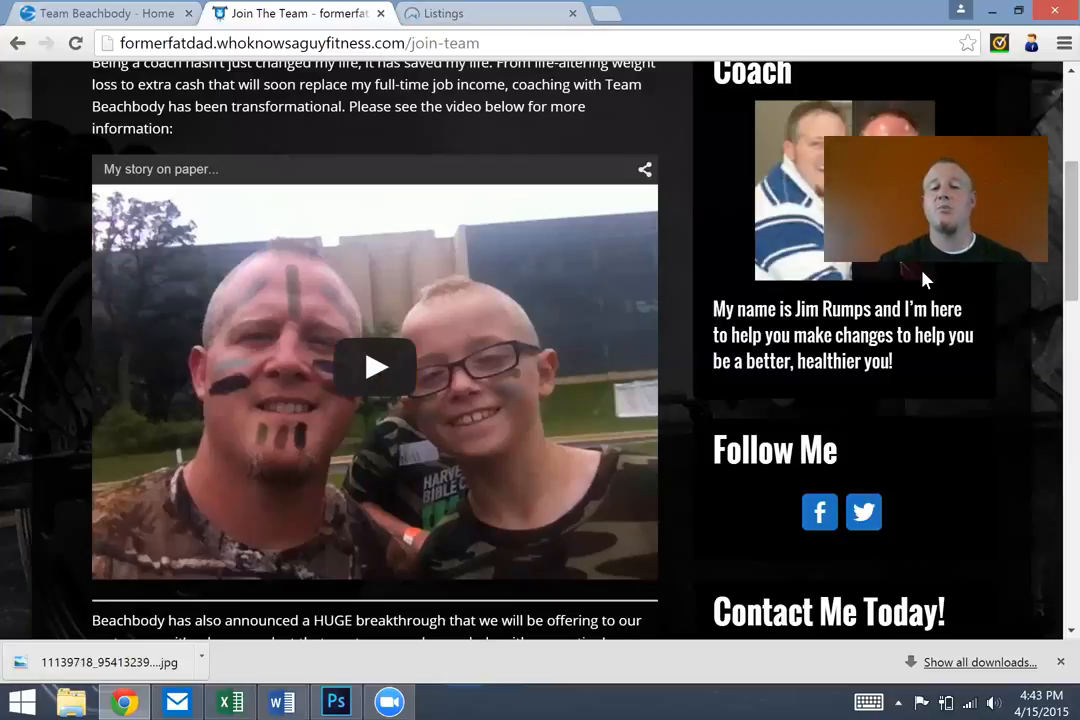
pyautogui.scroll(3)
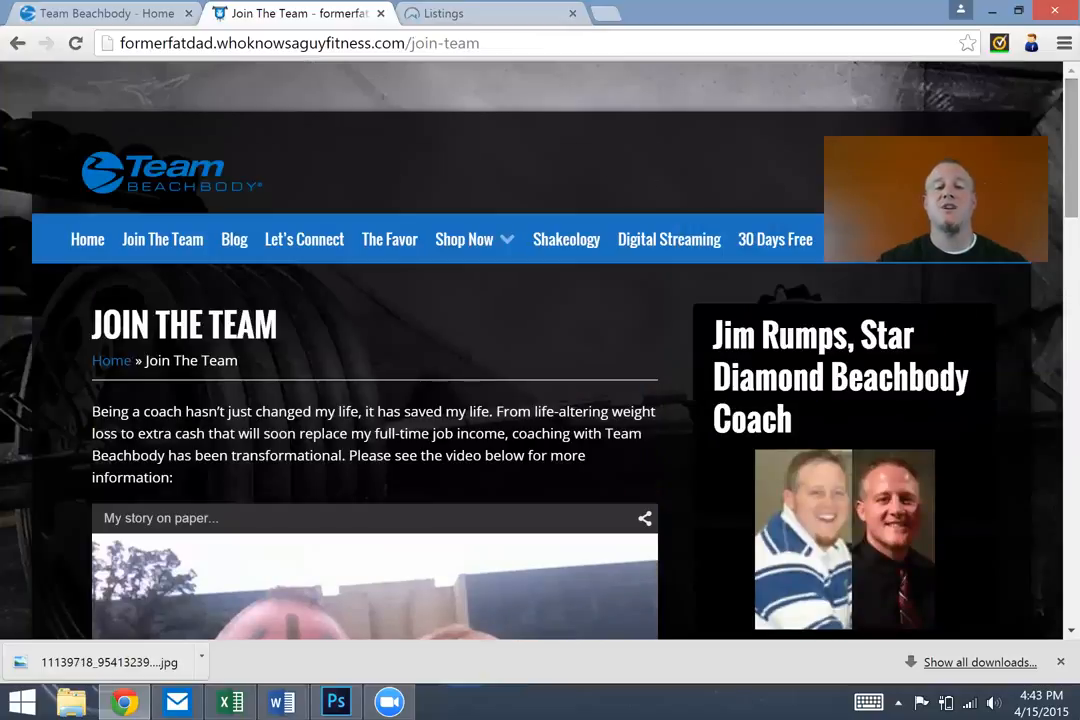
pyautogui.moveTo(516, 338)
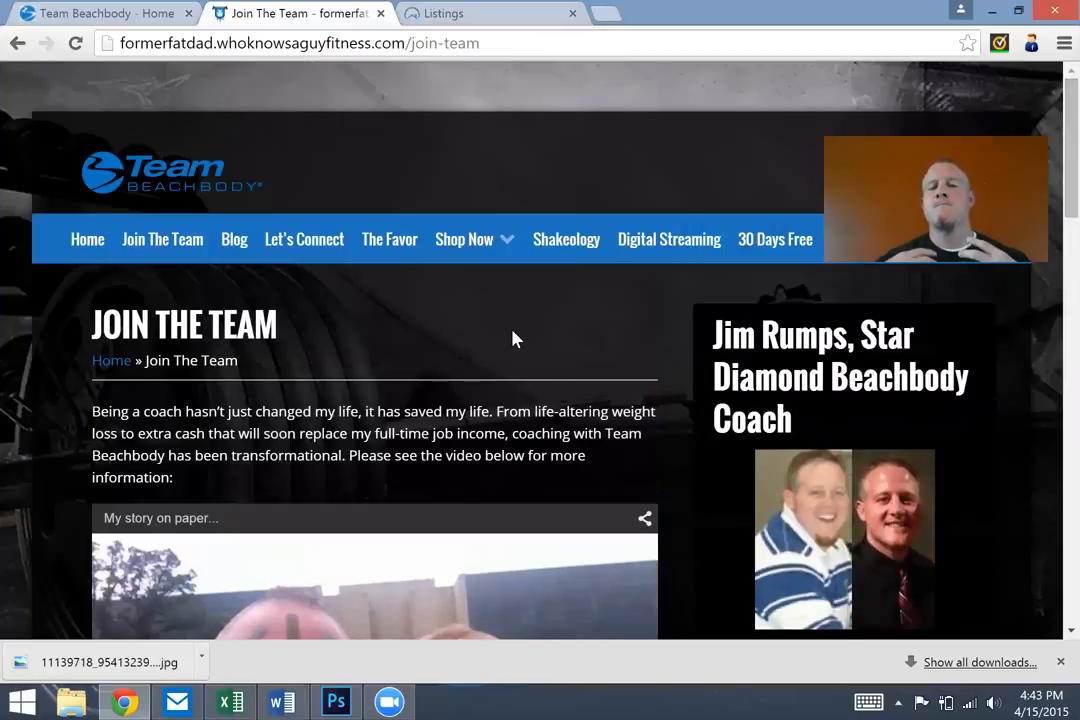